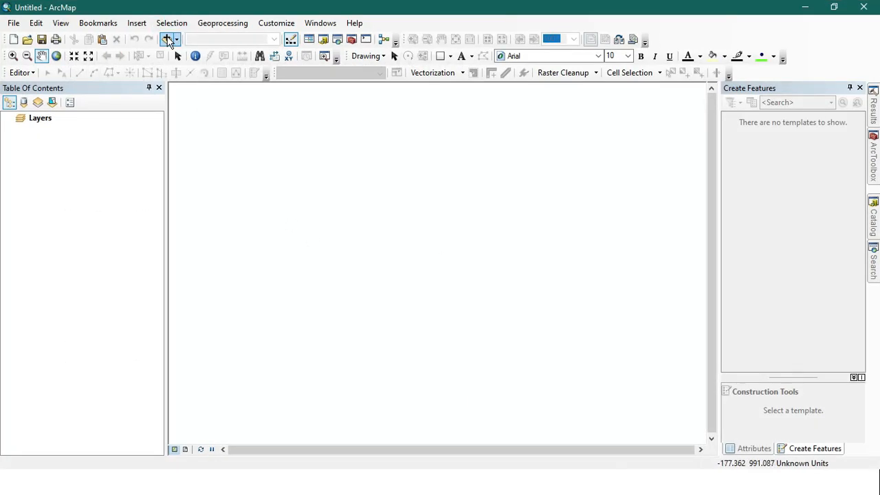
mouse_move(166, 38)
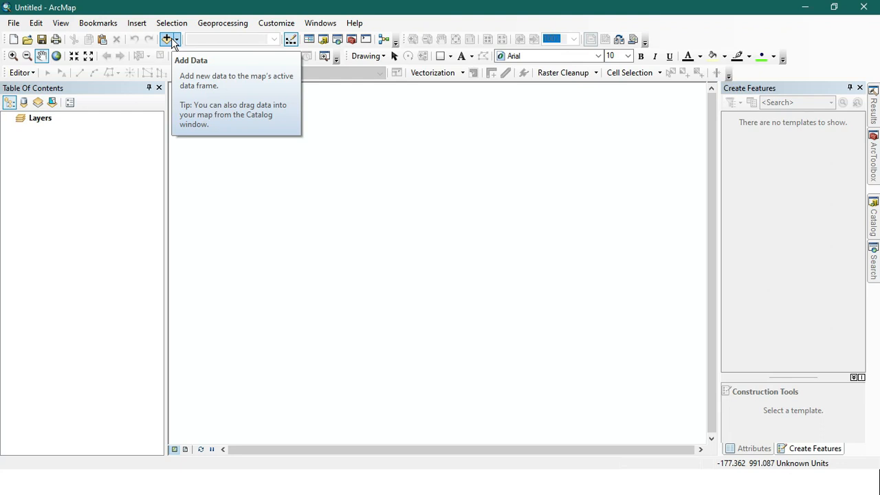
Step: Add DEM_Jehlum and Jehlum_AOI from SPI.gdb, drawing the AOI as a hollow outline
left_click(167, 38)
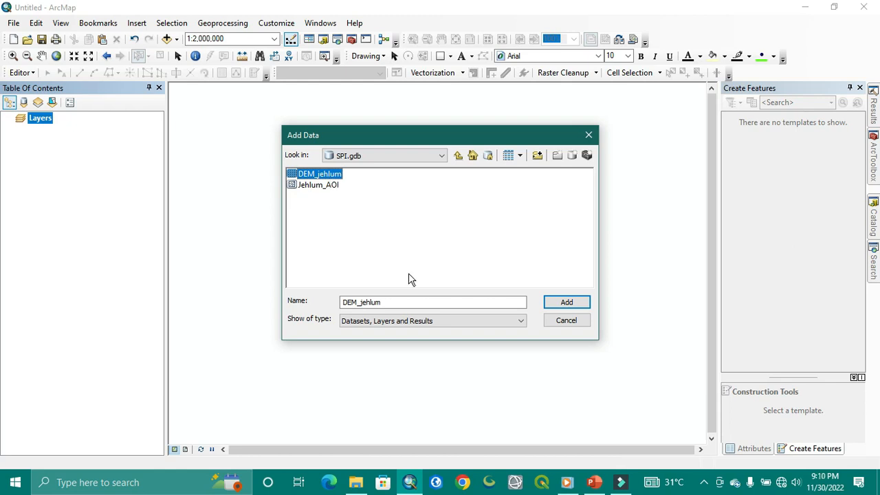
mouse_move(302, 164)
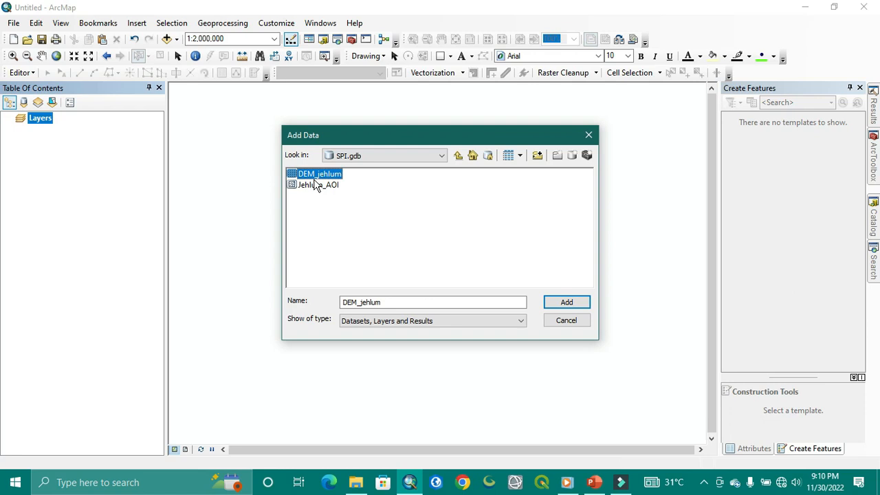
mouse_move(325, 190)
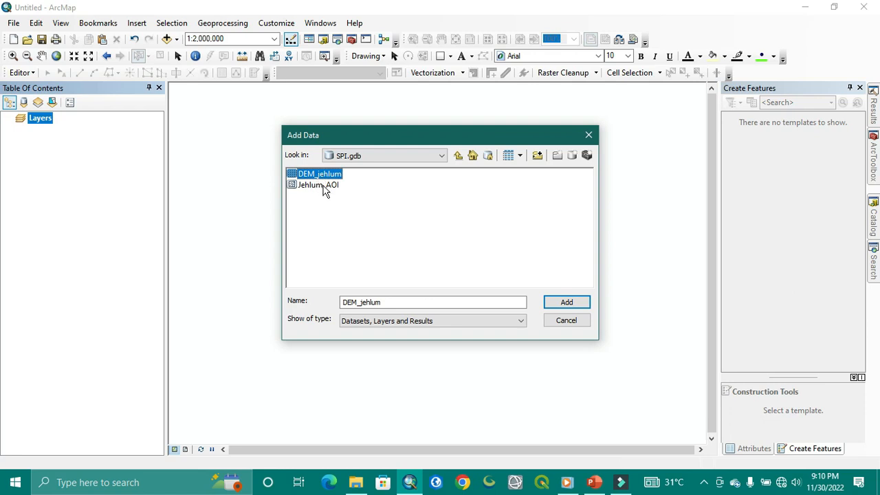
left_click(318, 185)
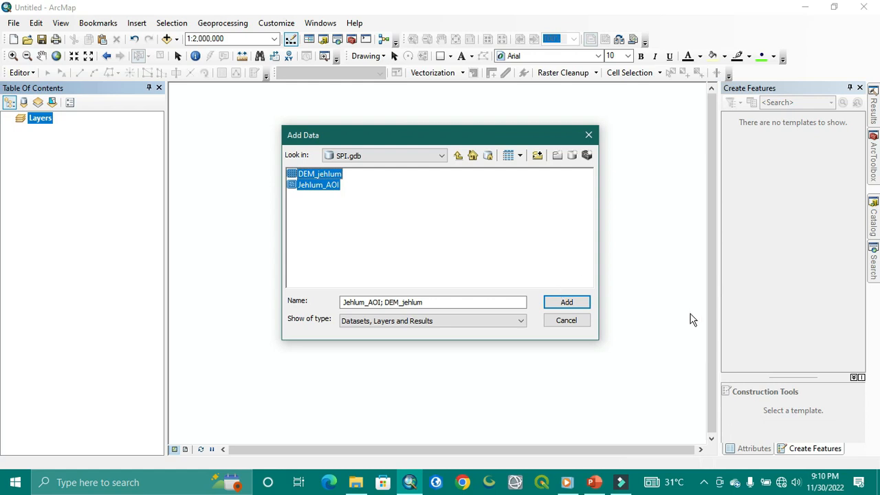
left_click(566, 303)
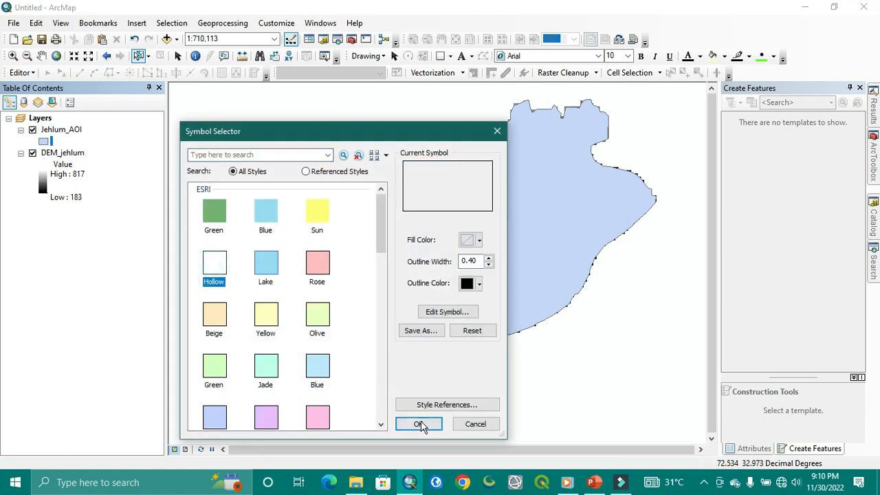
left_click(418, 424)
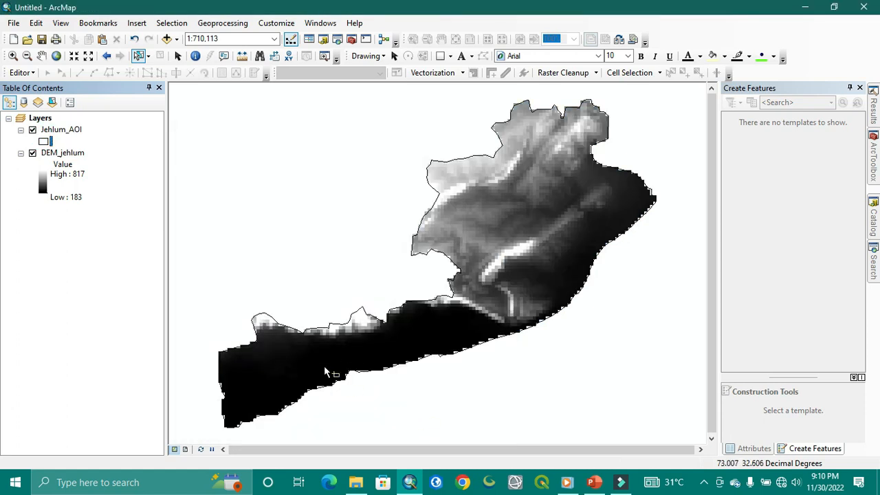
mouse_move(484, 260)
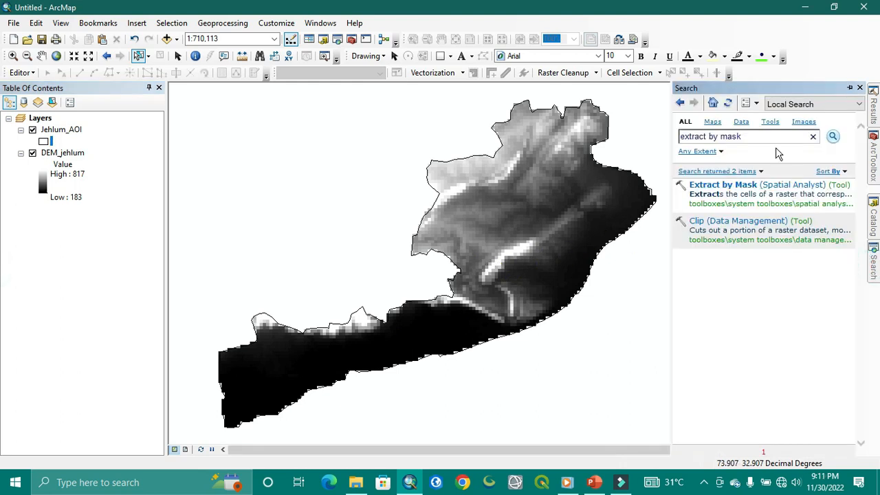
Step: Find and launch the Flow Direction tool from the search window
left_click(813, 137)
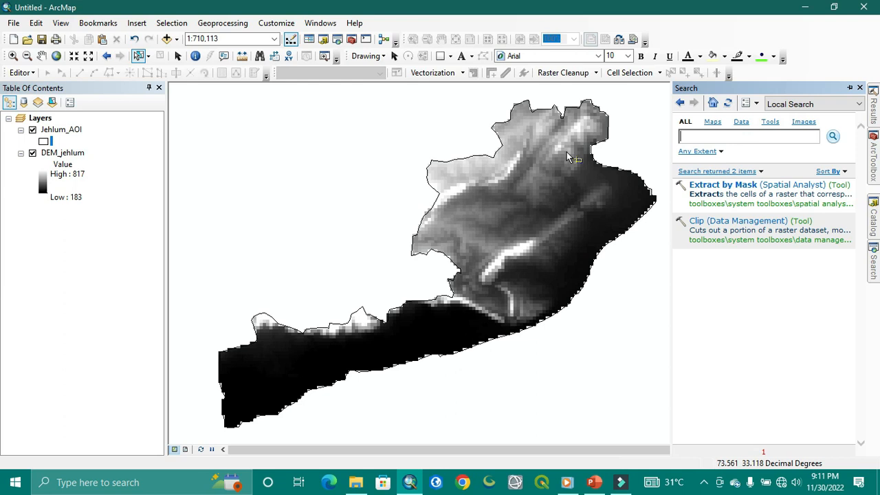
type("Flow direction")
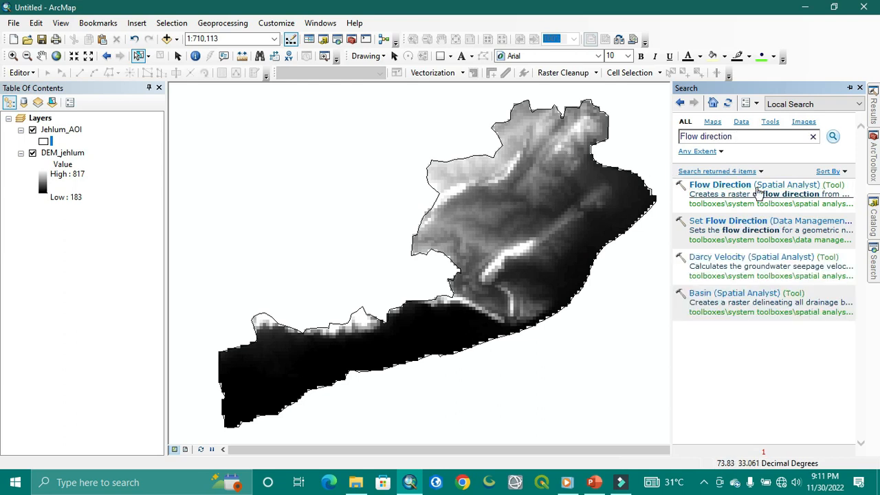
double_click(721, 184)
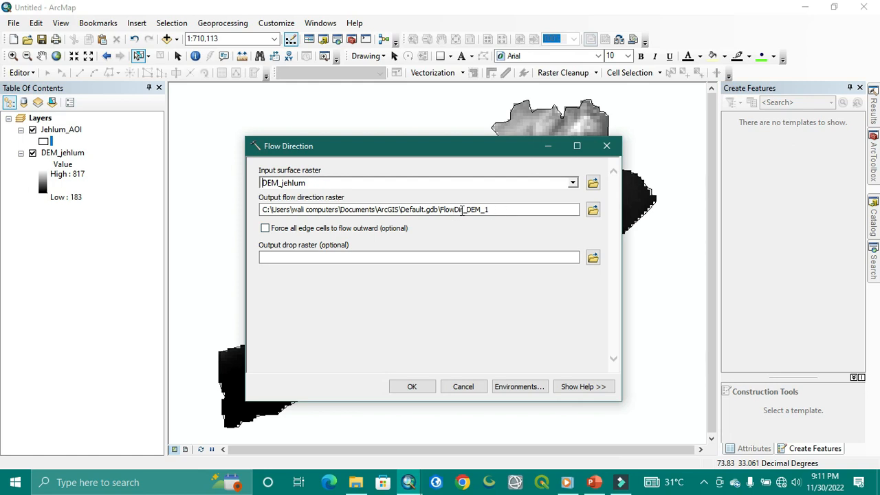
Step: Run Flow Direction on DEM_Jehlum, saving the output as FlowDir_DEM_1 in SPI.gdb
double_click(462, 209)
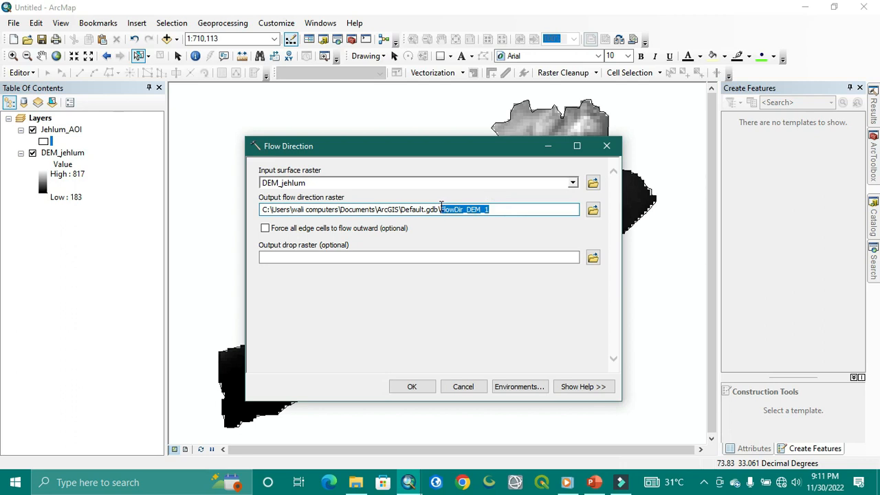
left_click(592, 209)
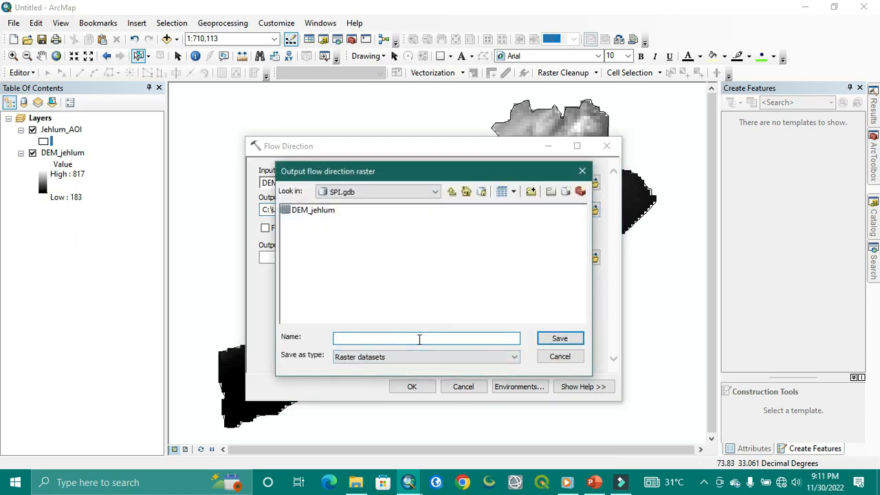
type("FlowDir_DEM_1")
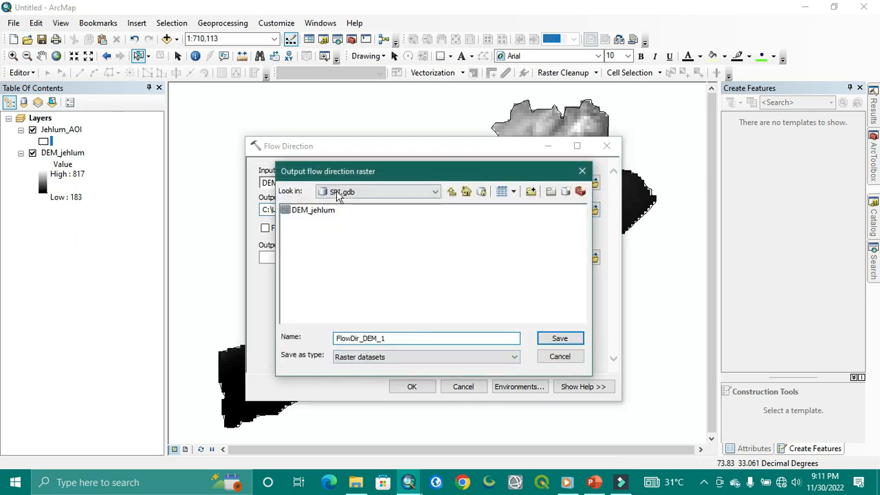
left_click(560, 339)
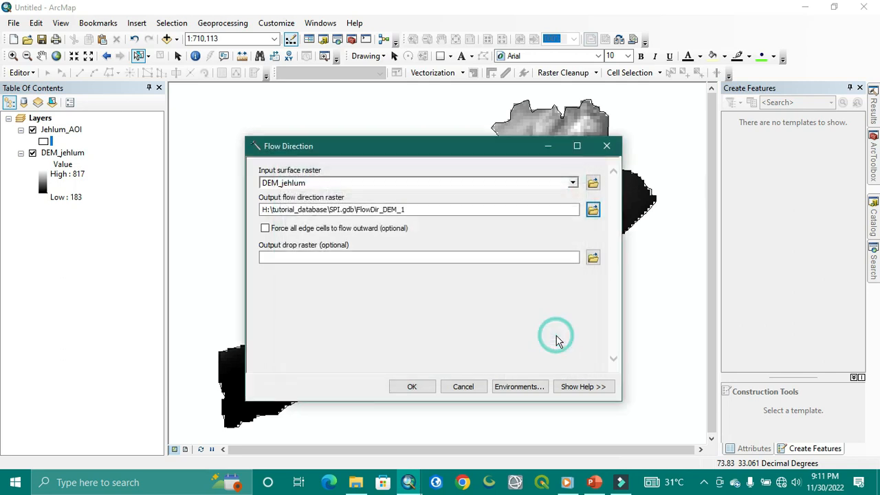
left_click(413, 387)
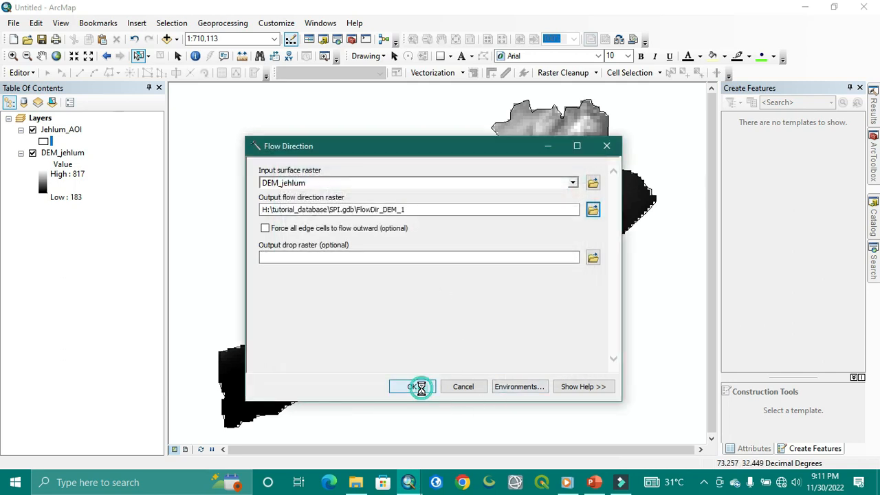
left_click(413, 387)
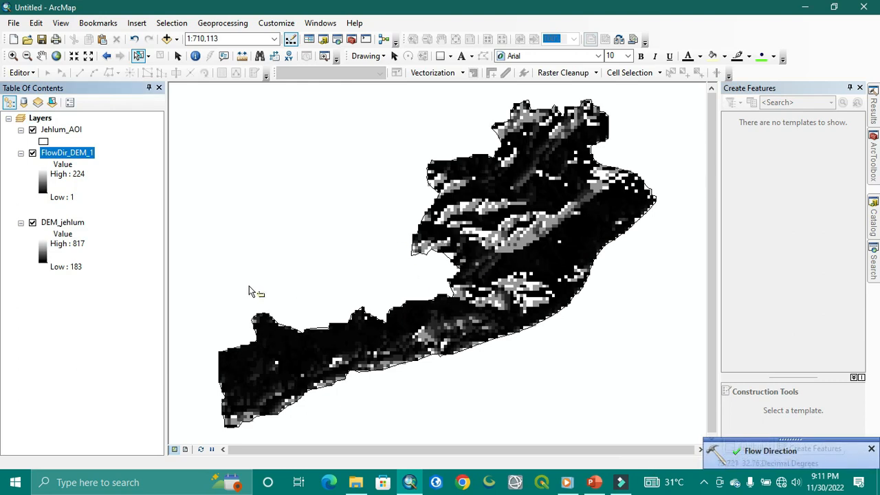
mouse_move(47, 181)
type("Flow accumulation")
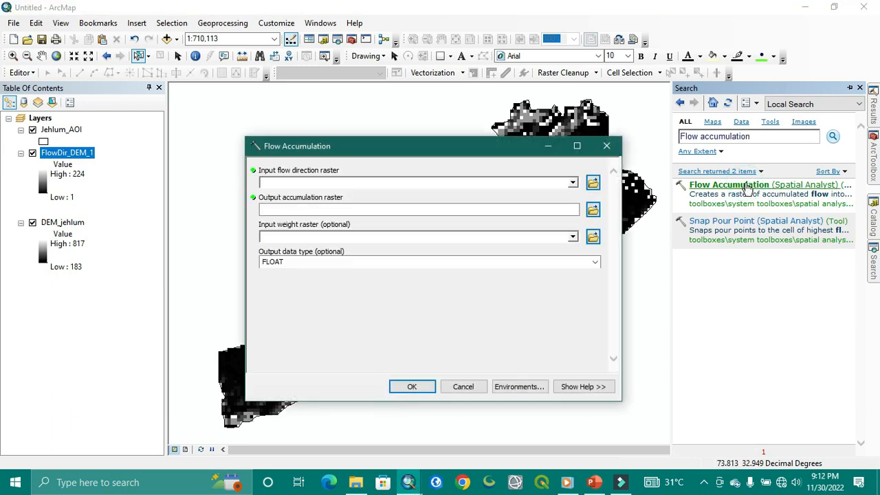
Step: Run Flow Accumulation on FlowDir_DEM_1, saving the output as FlowAcc_Flow1 in SPI.gdb
left_click(573, 182)
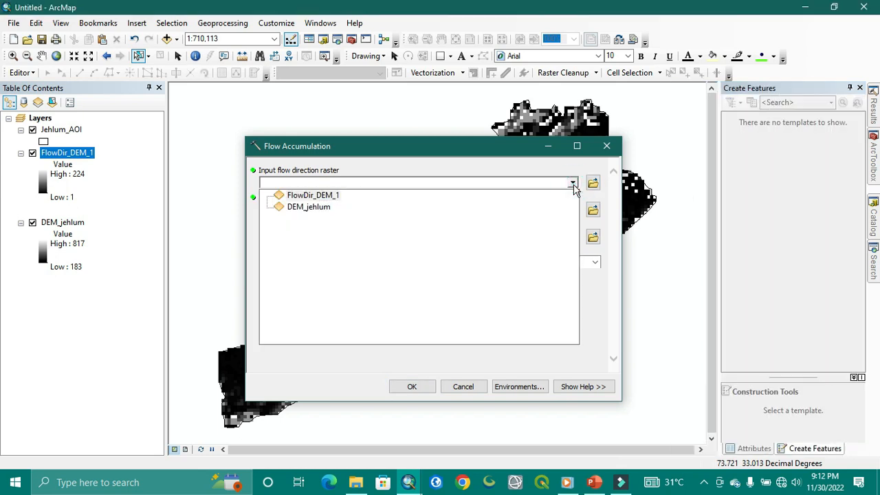
mouse_move(397, 211)
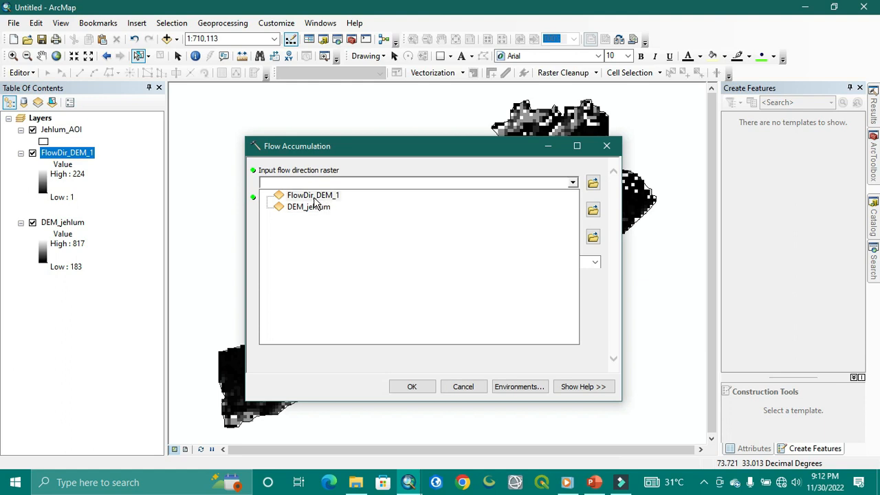
left_click(313, 195)
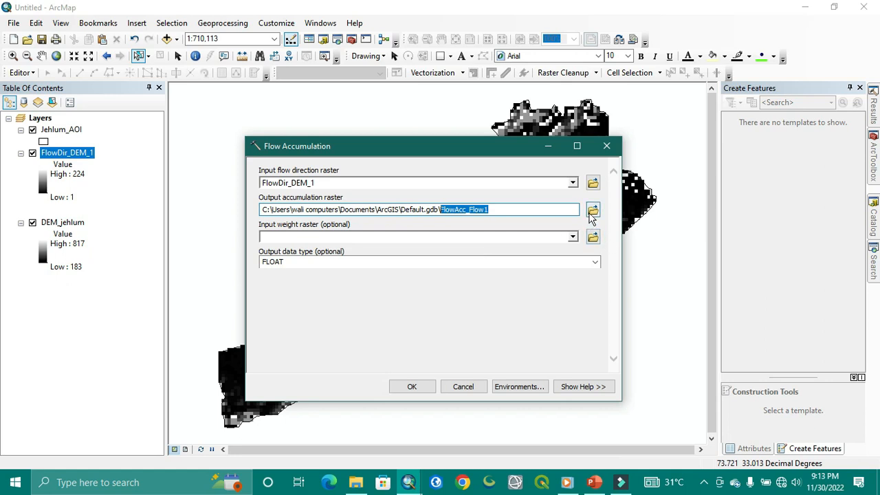
left_click(593, 209)
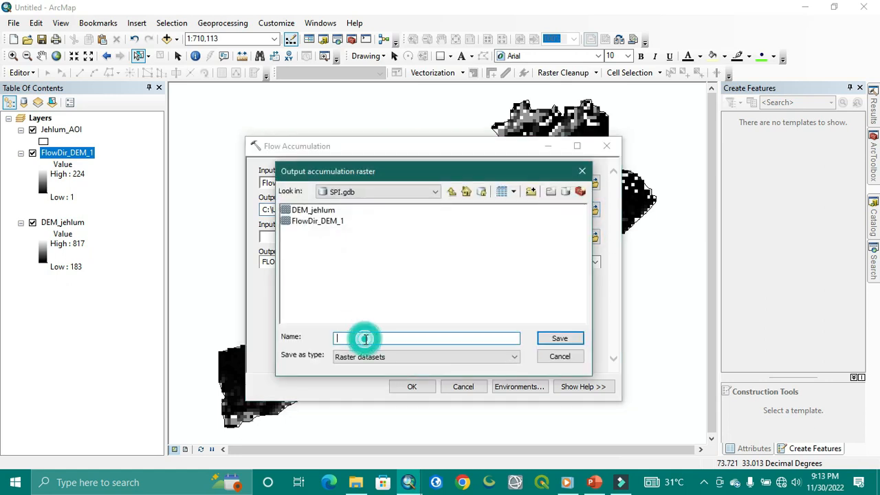
type("FlowAcc_Flow1")
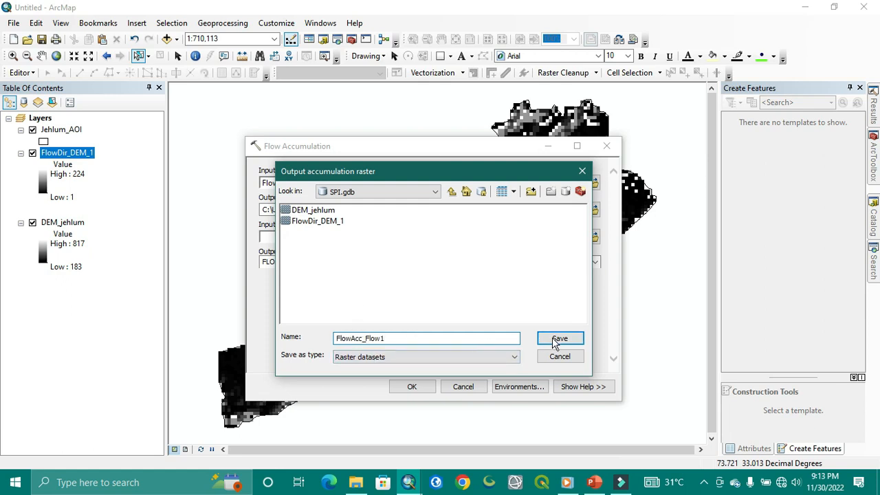
left_click(559, 338)
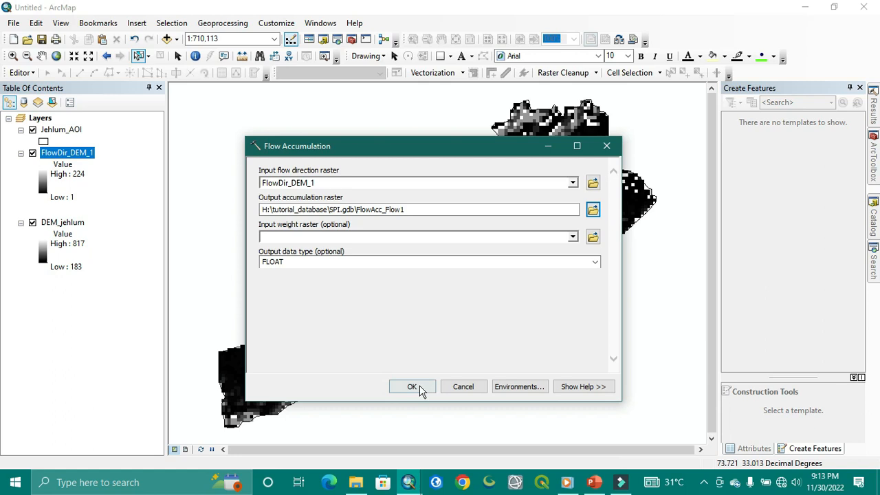
left_click(412, 385)
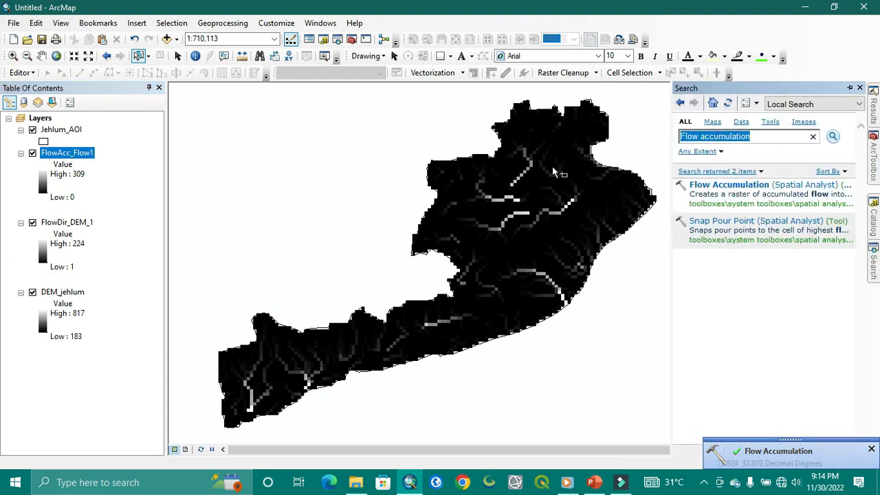
Step: Launch the Spatial Analyst Slope tool with DEM_jehlum as the input raster
type("slope")
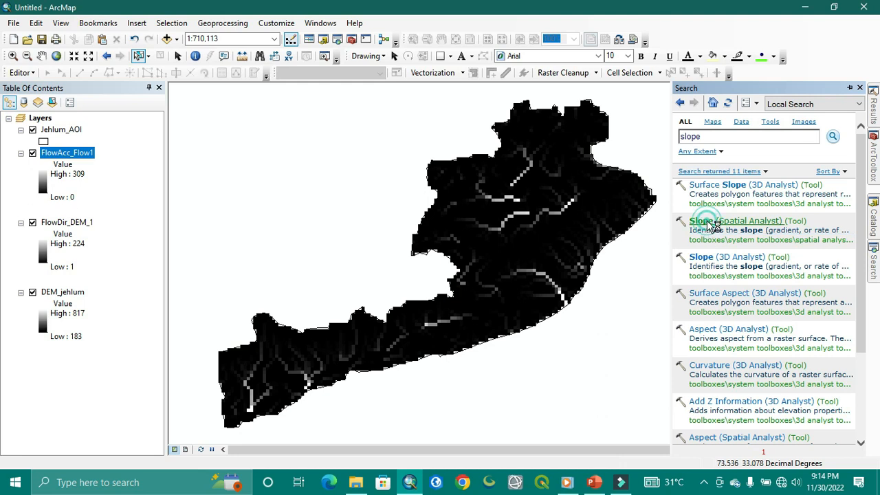
double_click(748, 221)
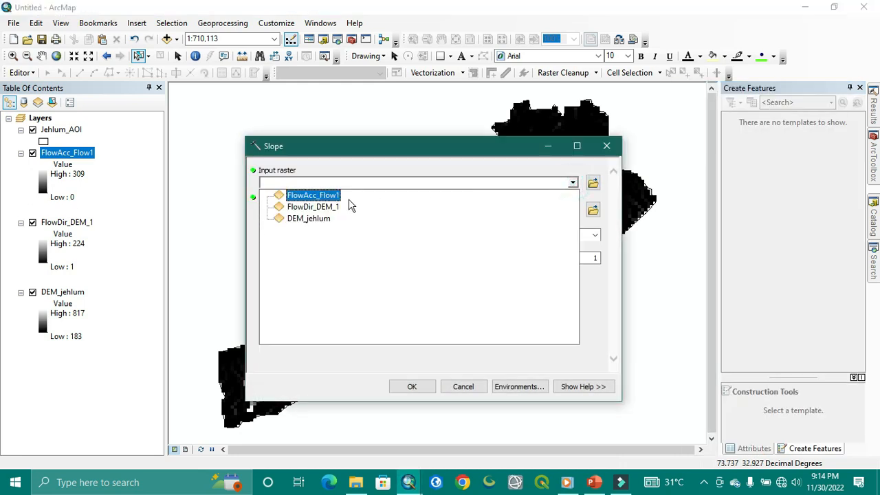
left_click(308, 217)
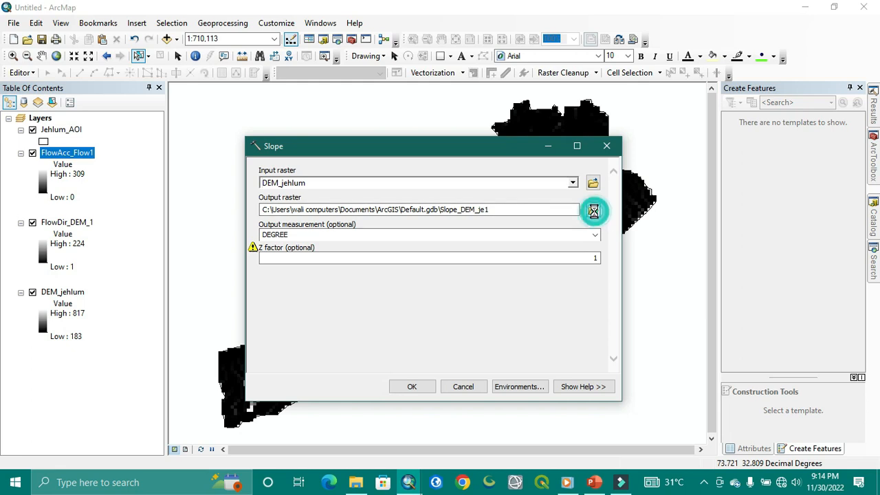
Step: Save the slope output as Slope_DEM in SPI.gdb and run the calculation
left_click(593, 212)
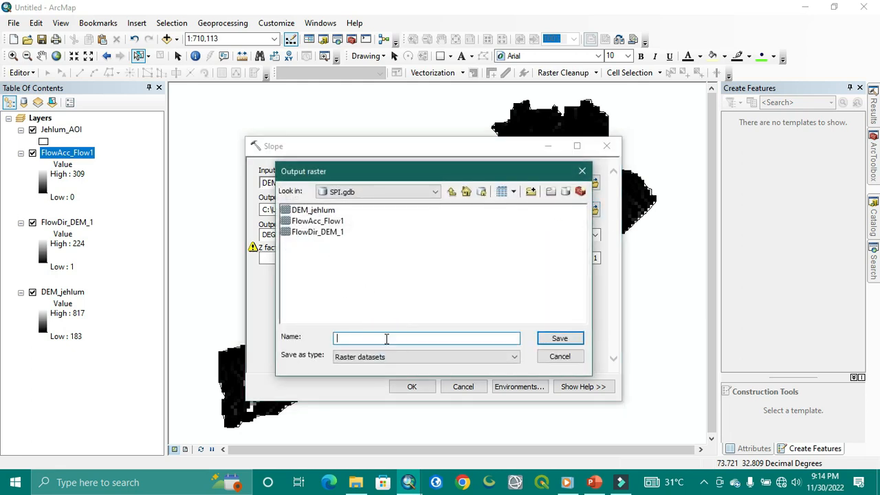
type("Slope_DE")
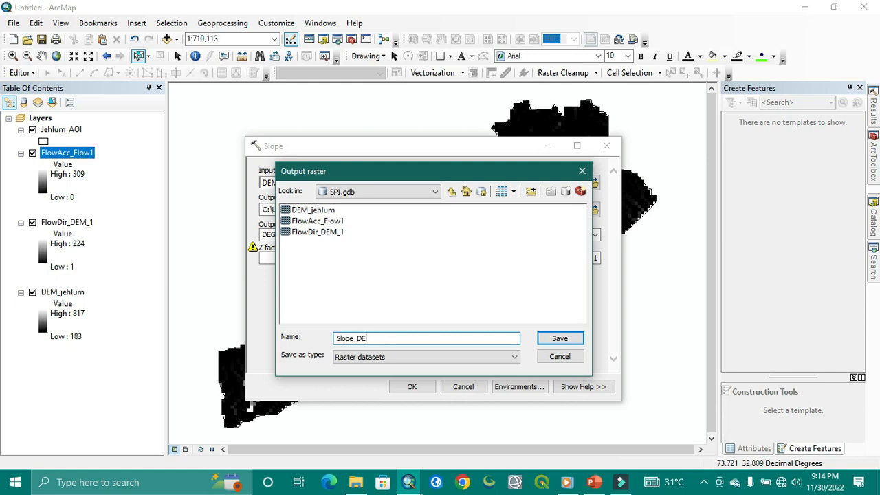
left_click(558, 338)
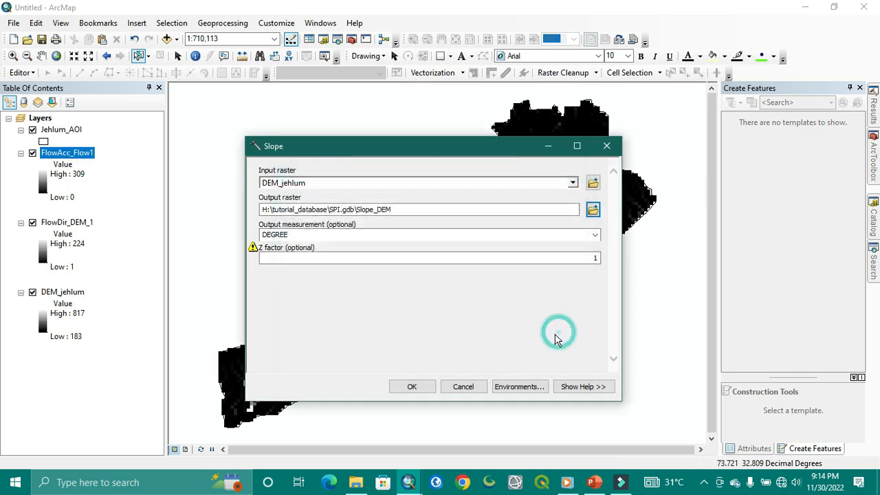
left_click(413, 387)
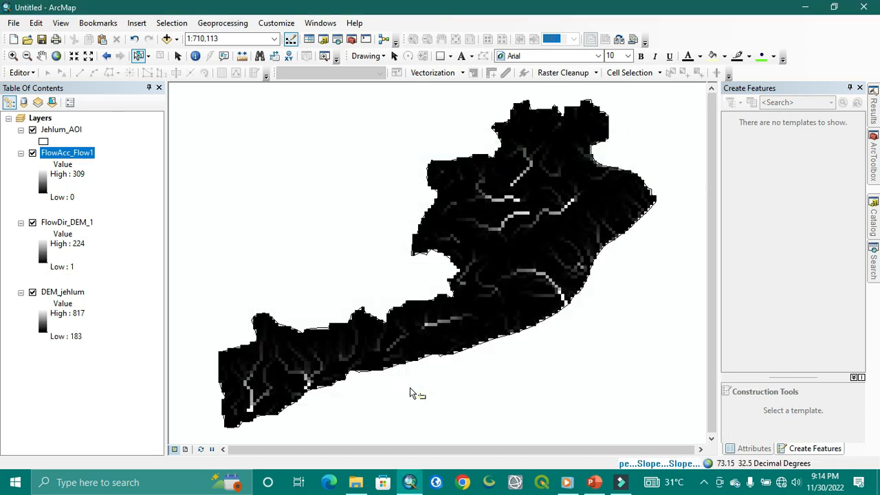
mouse_move(548, 471)
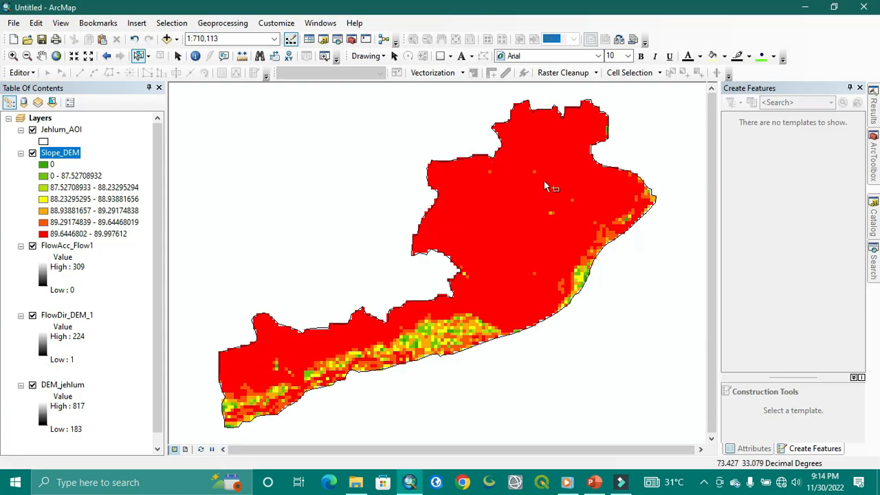
Step: Search for 'Raster calculator' and launch the Raster Calculator tool ready for an expression
type("slope")
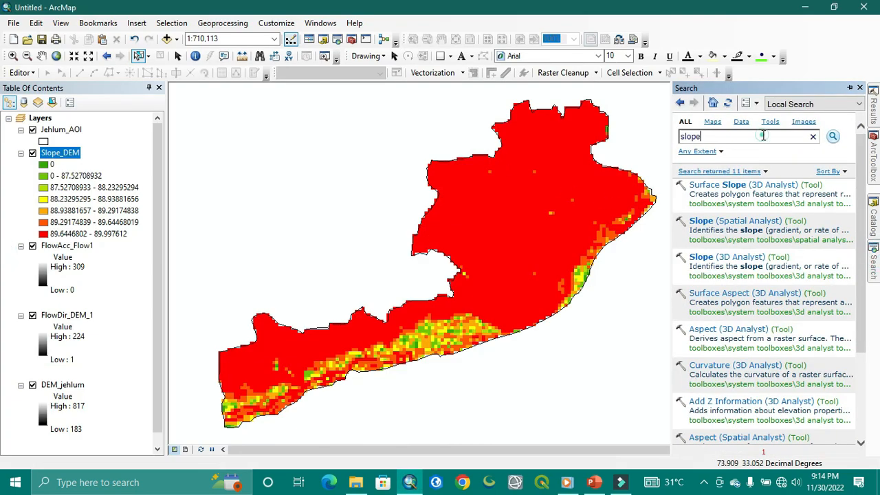
left_click(813, 136)
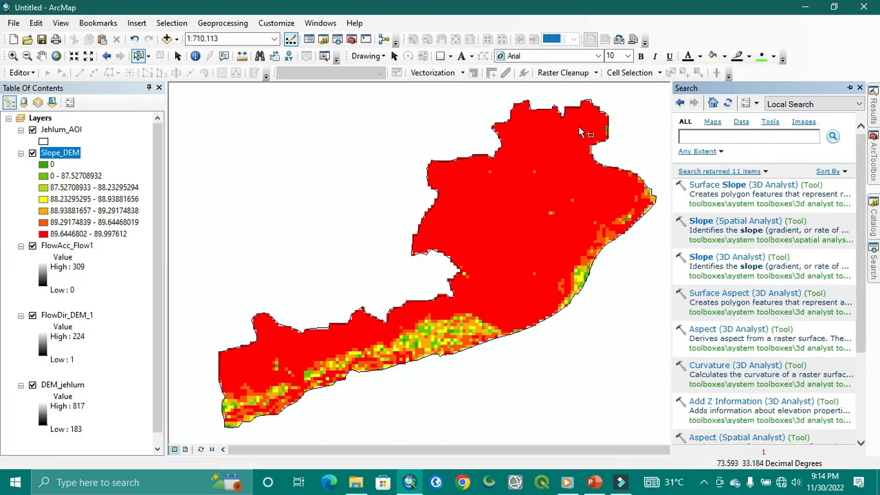
type("Raster")
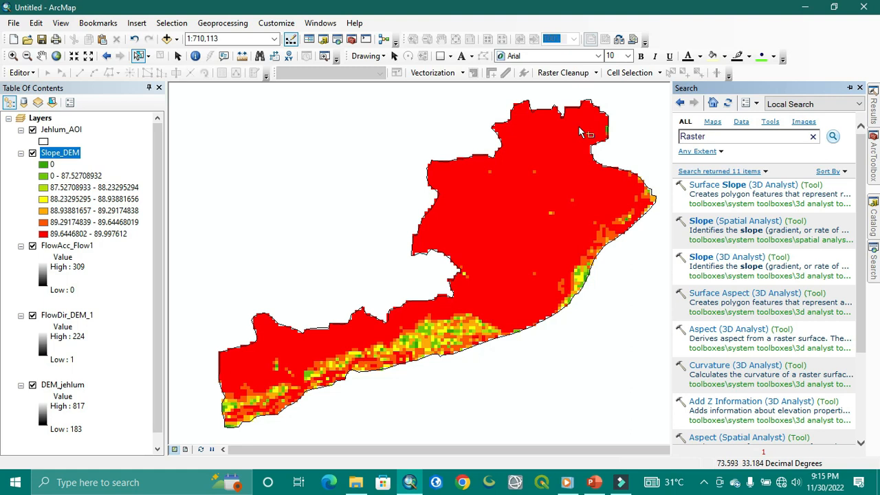
type("calculator")
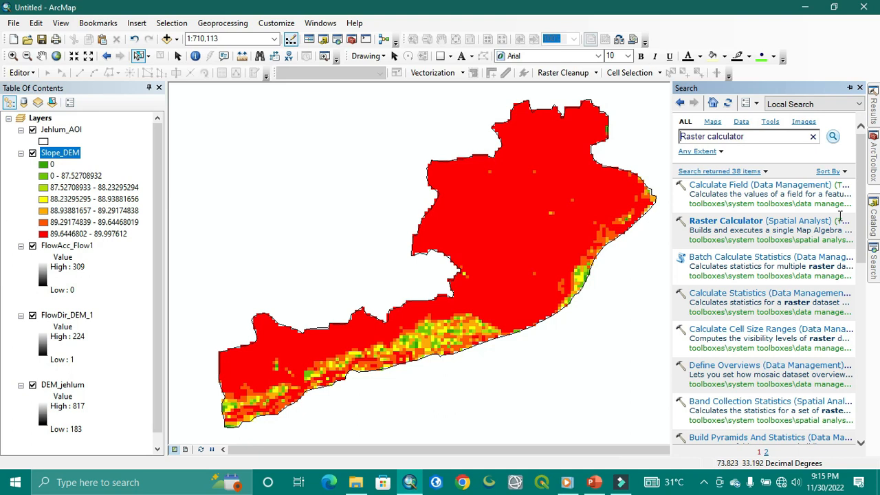
double_click(726, 220)
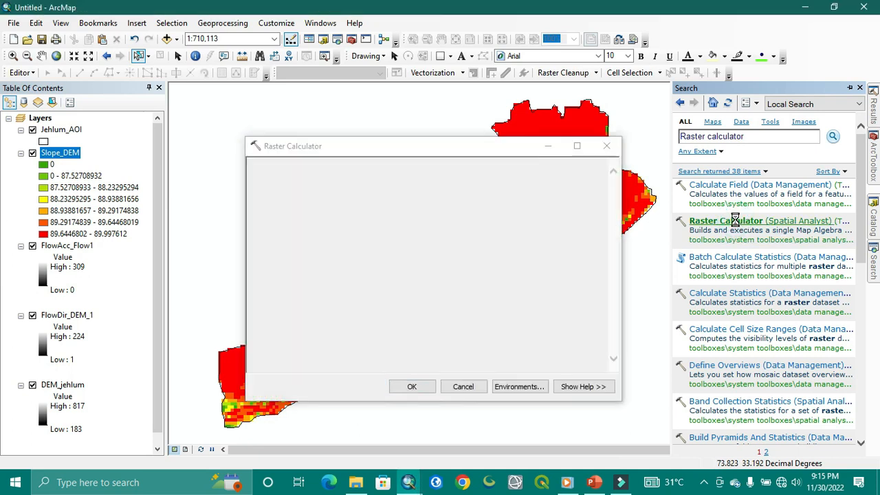
double_click(727, 220)
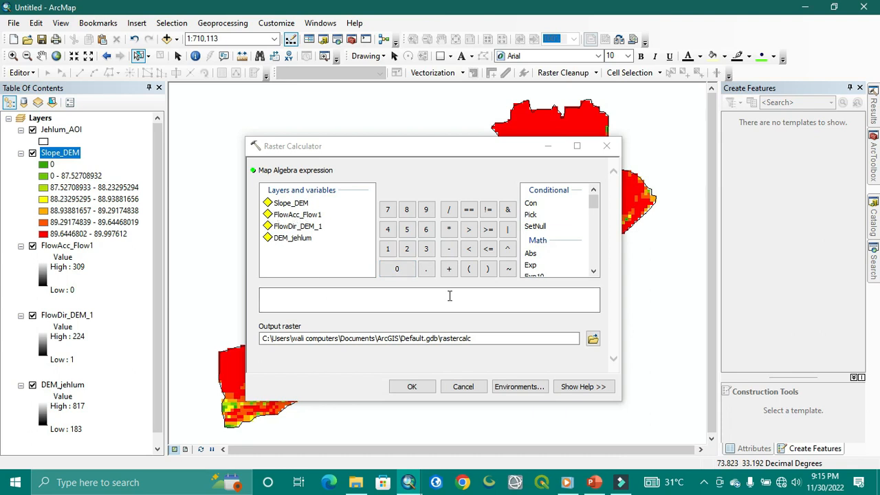
left_click(594, 481)
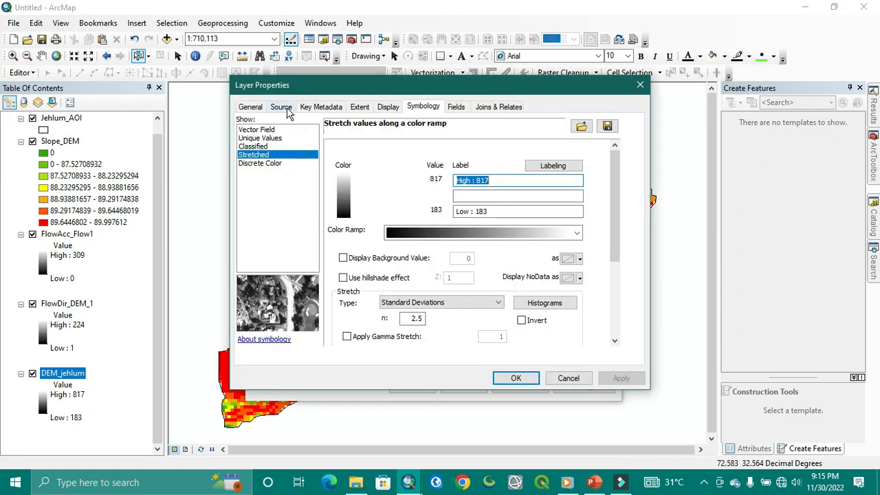
Step: Read DEM_jehlum's cell size of 0.008333333 from its Source properties, then return to the SPI formula slide
left_click(280, 107)
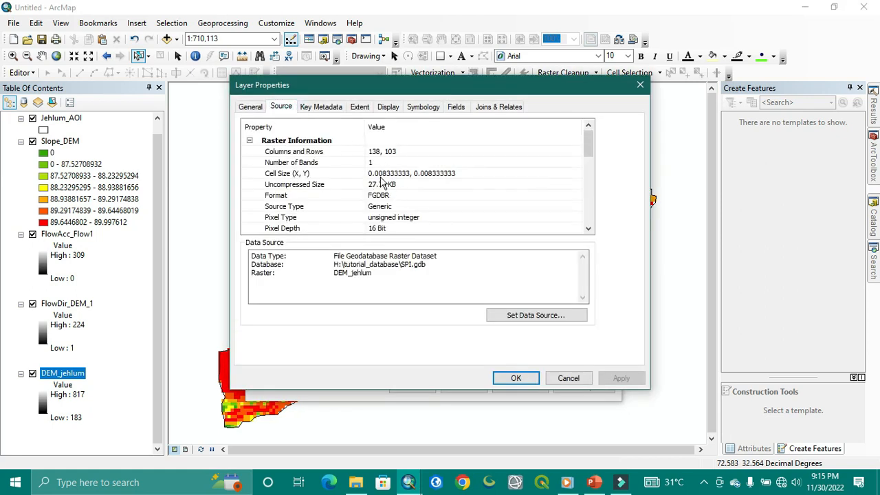
left_click(412, 174)
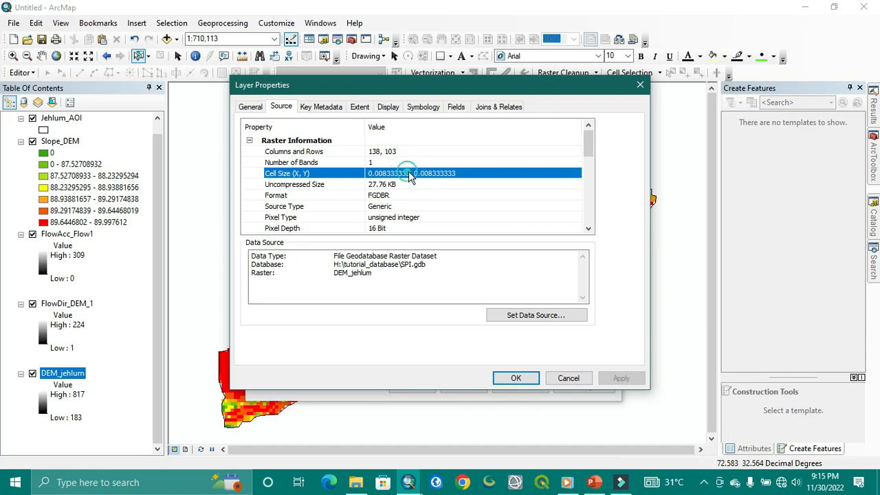
double_click(390, 173)
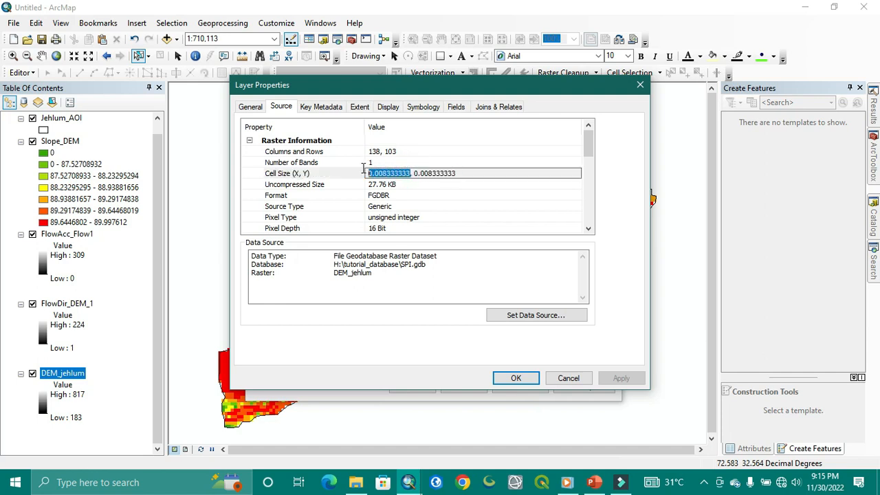
mouse_move(447, 187)
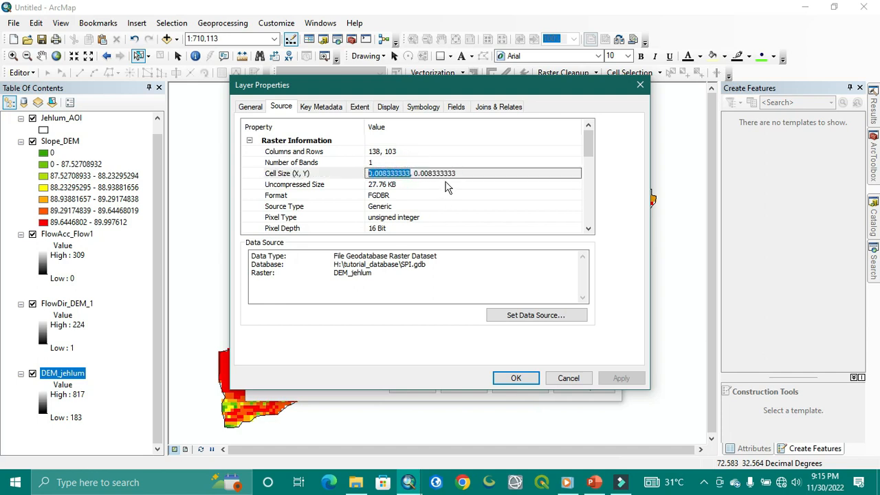
mouse_move(522, 473)
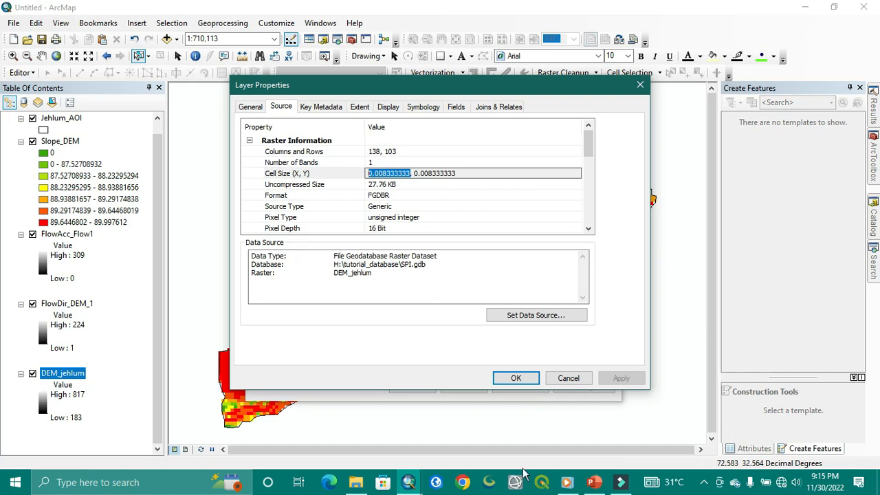
left_click(595, 481)
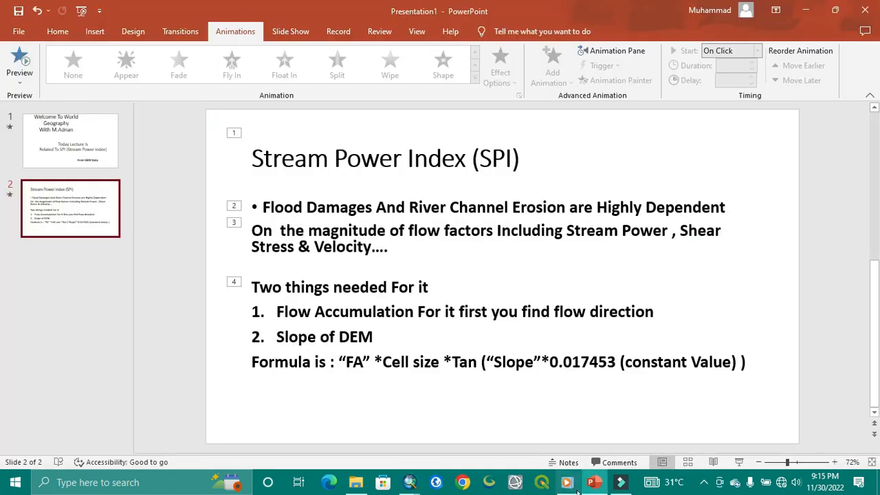
Step: Start the expression as "FlowAcc_Flow1" * 0.008333333 in the Raster Calculator
left_click(410, 481)
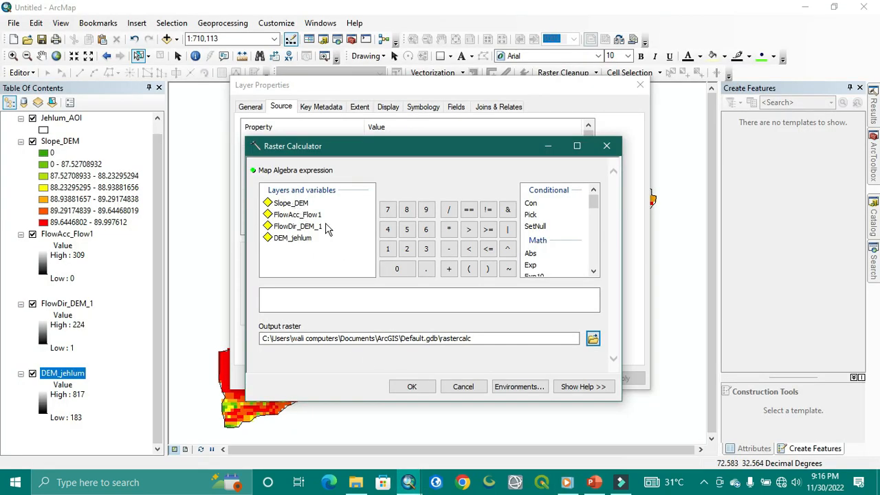
mouse_move(410, 187)
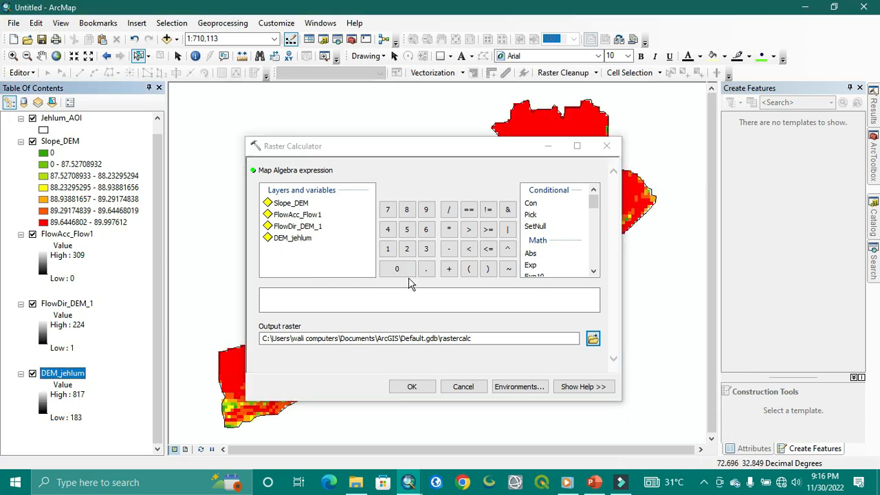
mouse_move(311, 228)
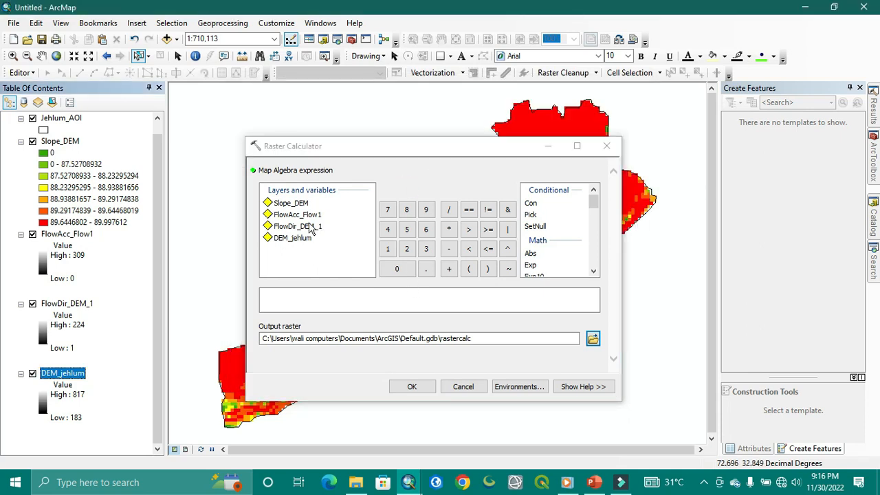
double_click(297, 214)
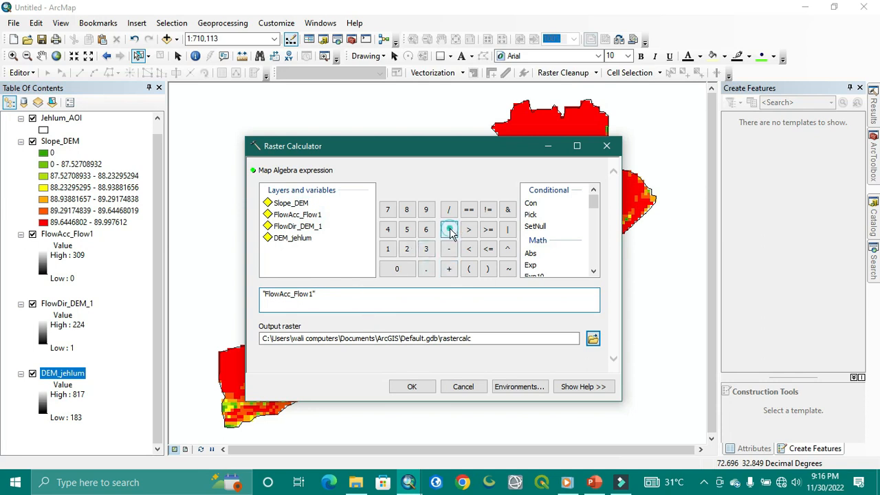
left_click(448, 230)
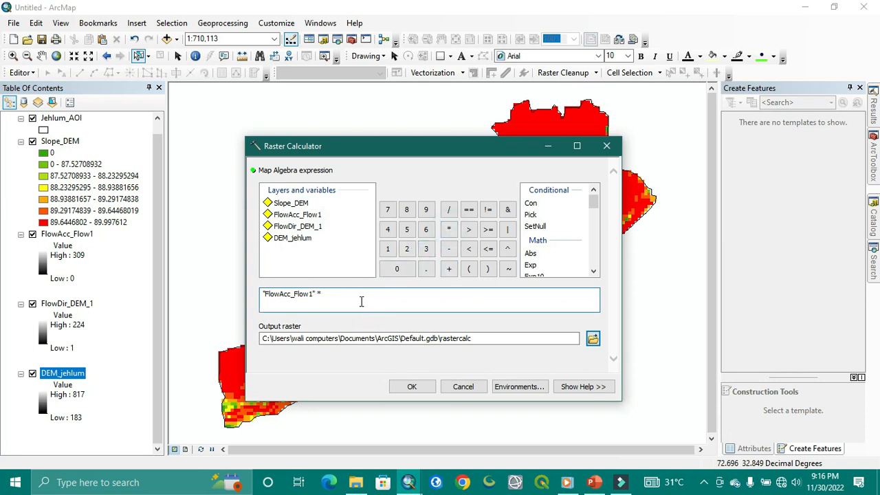
type("0.008333333")
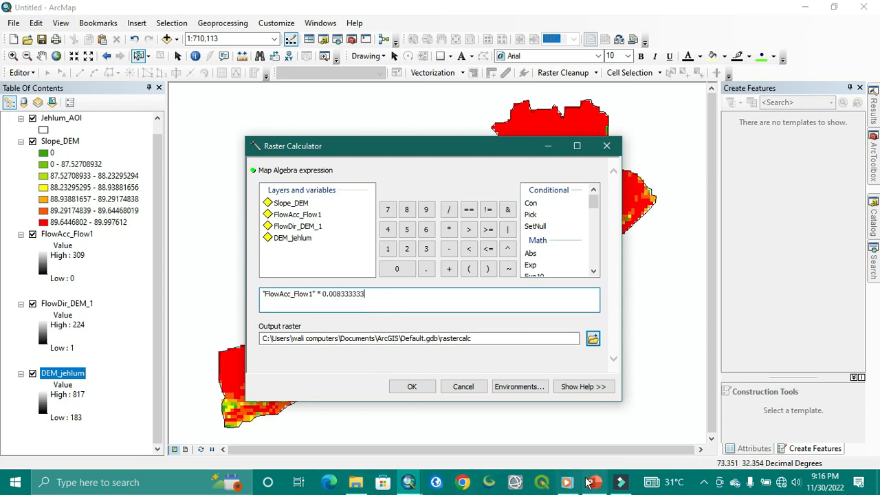
Step: Check the SPI formula slide in PowerPoint against the expression so far
left_click(593, 481)
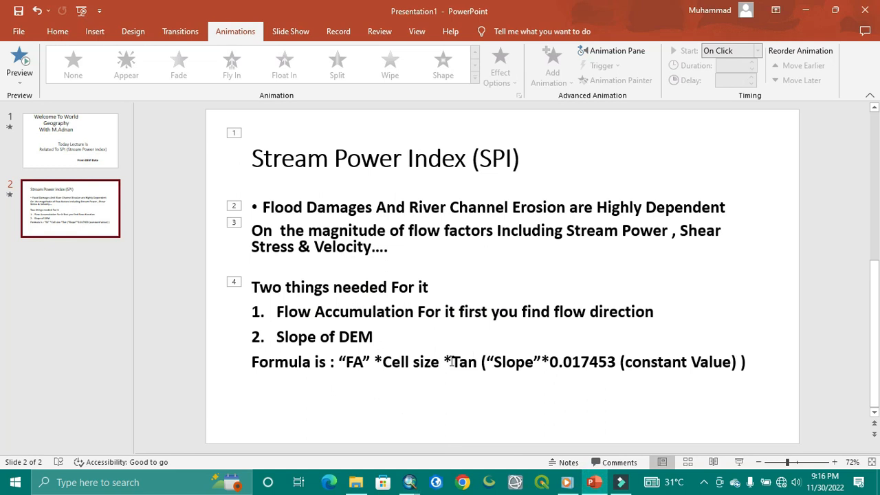
key("alt+tab")
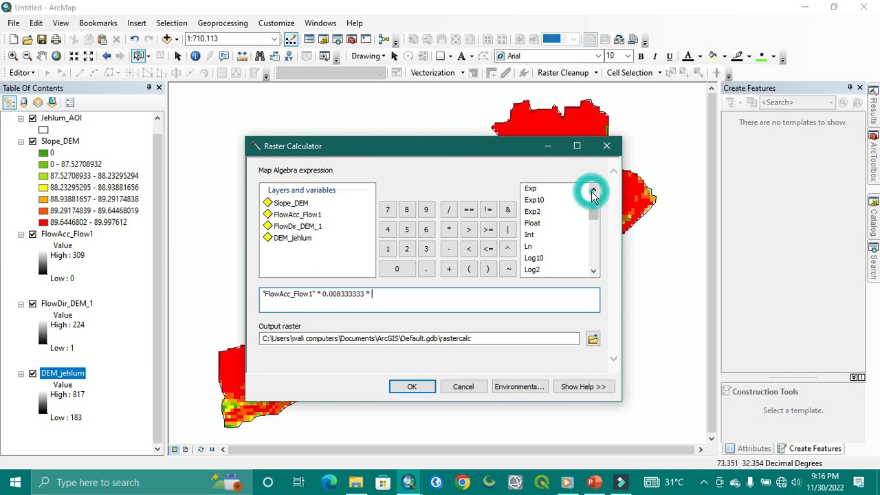
left_click(593, 191)
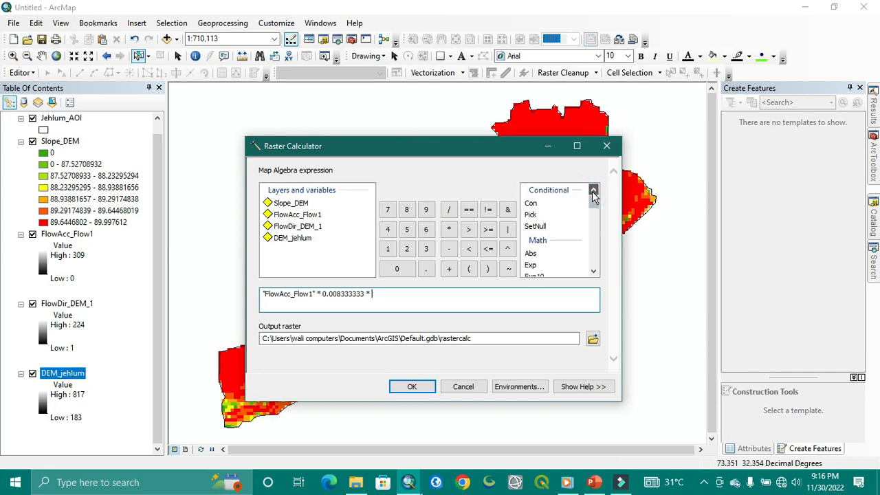
left_click(594, 272)
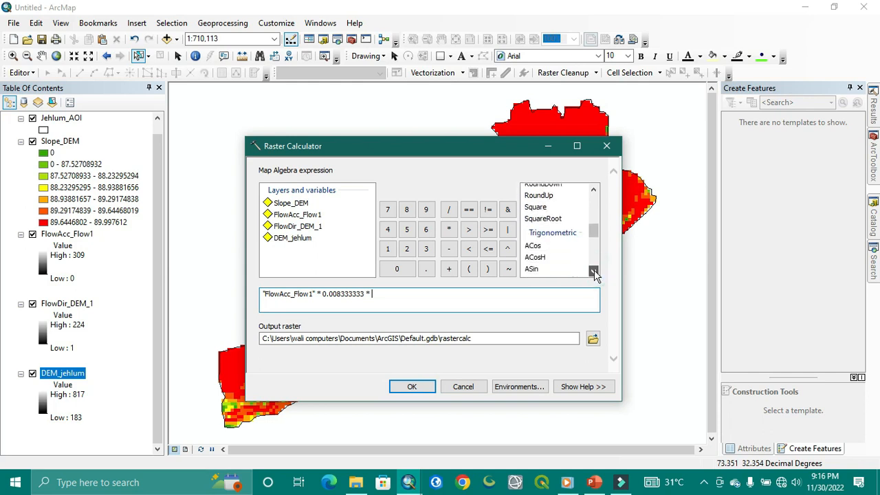
left_click(593, 269)
type(" Tan(\"Slope_DEM\")")
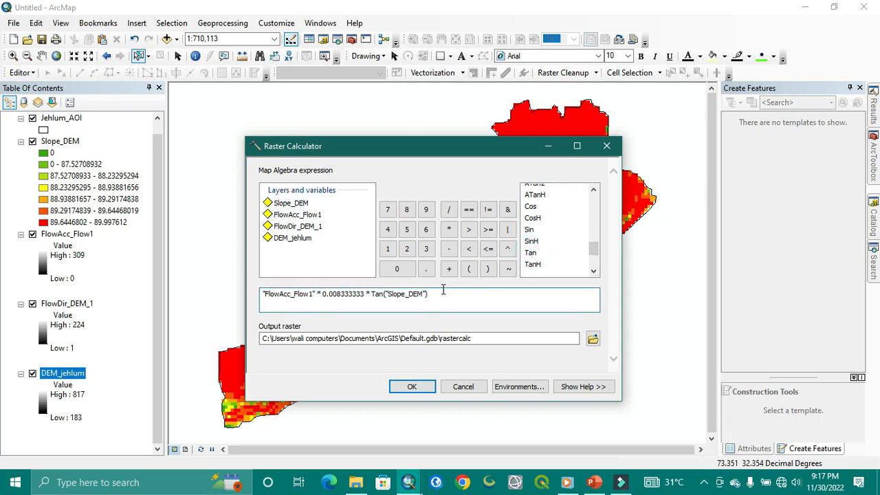
key("alt+tab")
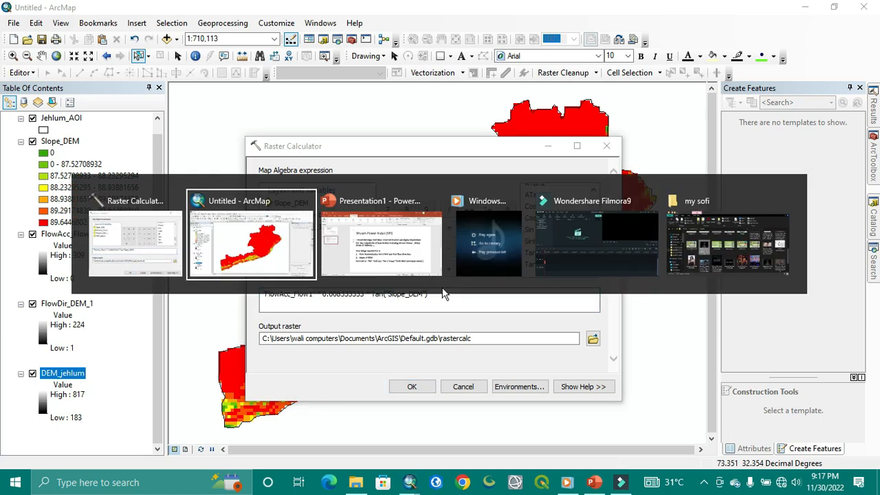
left_click(380, 234)
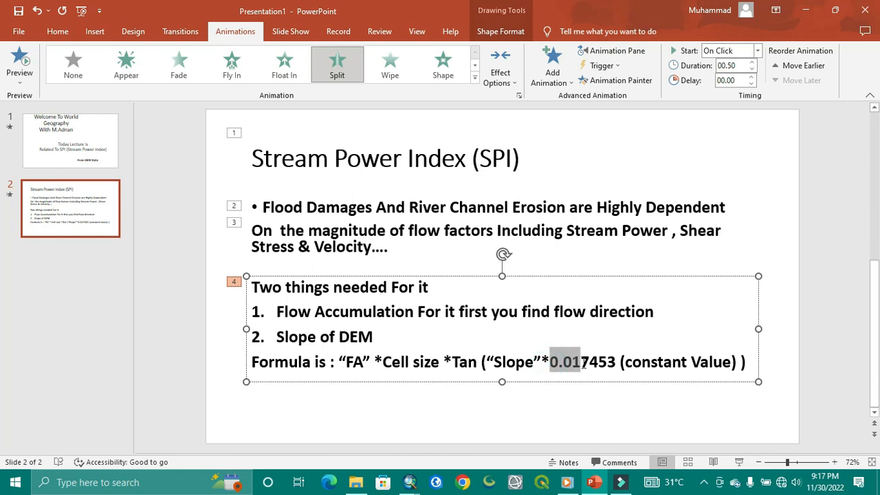
Step: Complete the expression with * Tan("Slope_DEM" * 0.017453) and browse for the output raster
left_click(73, 65)
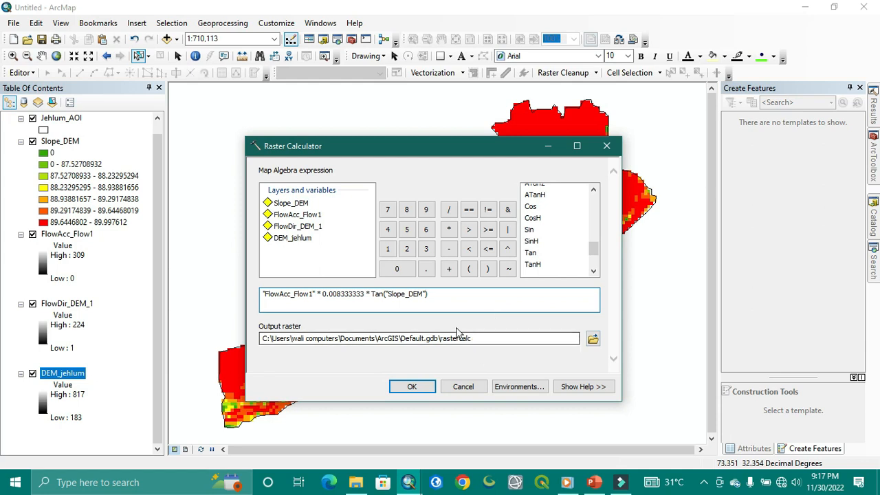
left_click(426, 229)
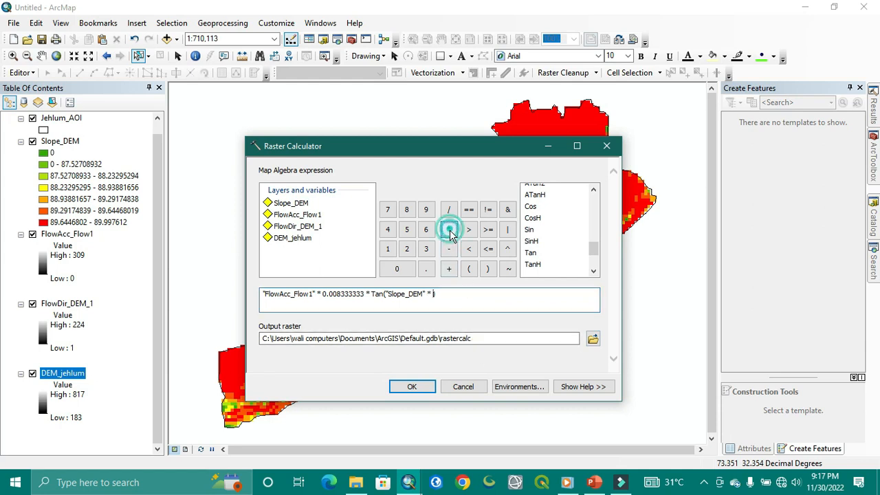
type("0.017453)")
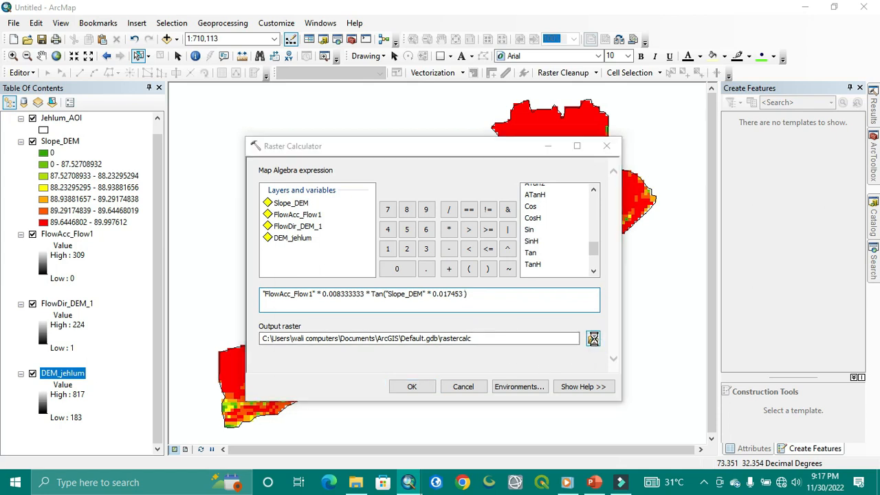
left_click(593, 338)
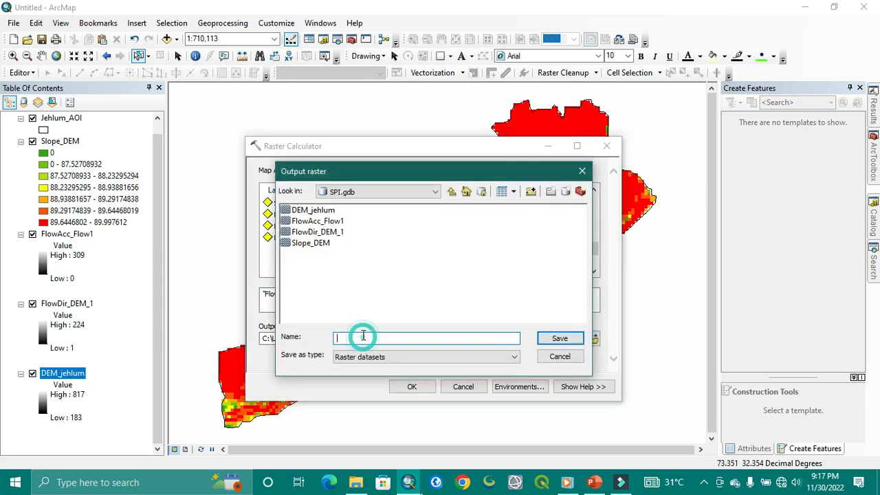
Step: Save the output as SPI_Jehlum in SPI.gdb and run the SPI calculation
type("SPI")
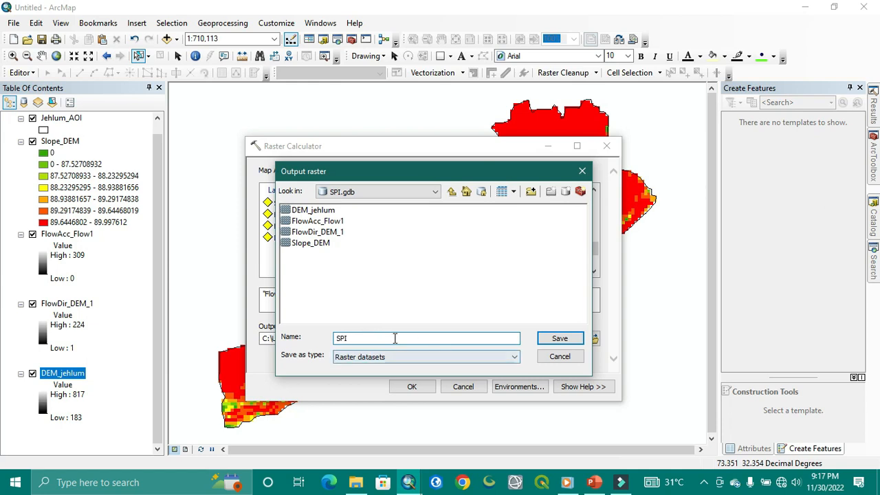
type("_")
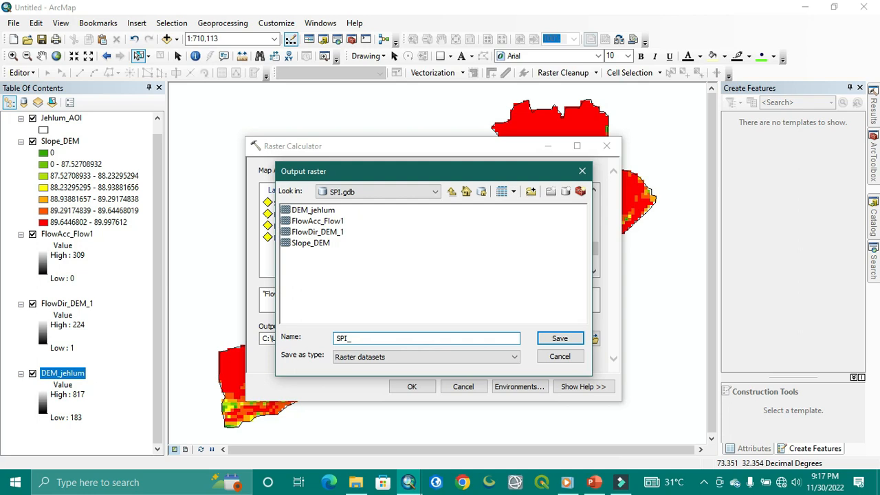
type("Jehlum")
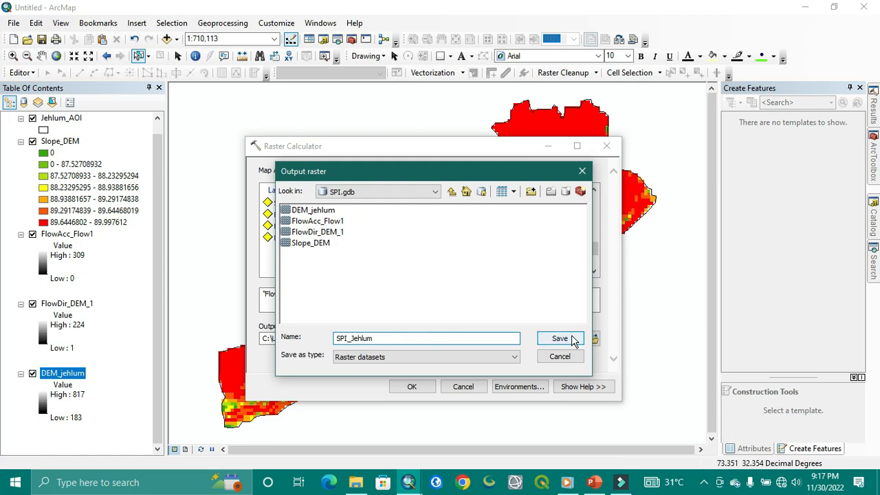
left_click(559, 338)
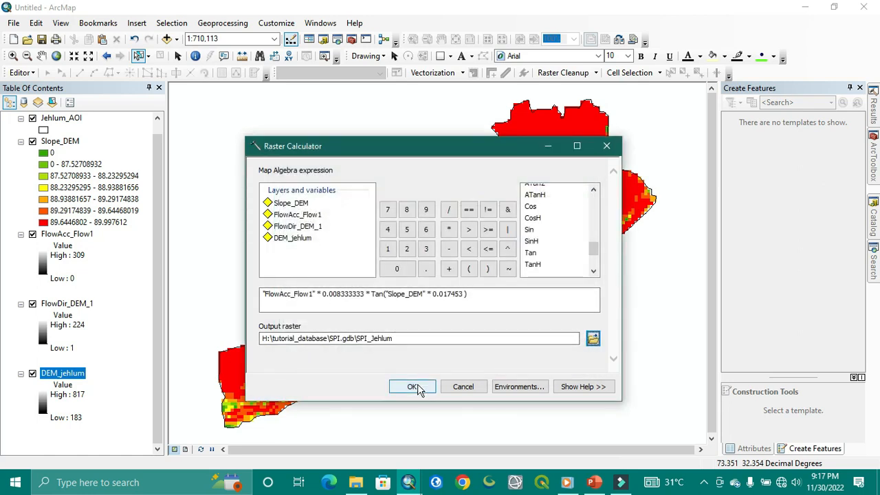
left_click(413, 387)
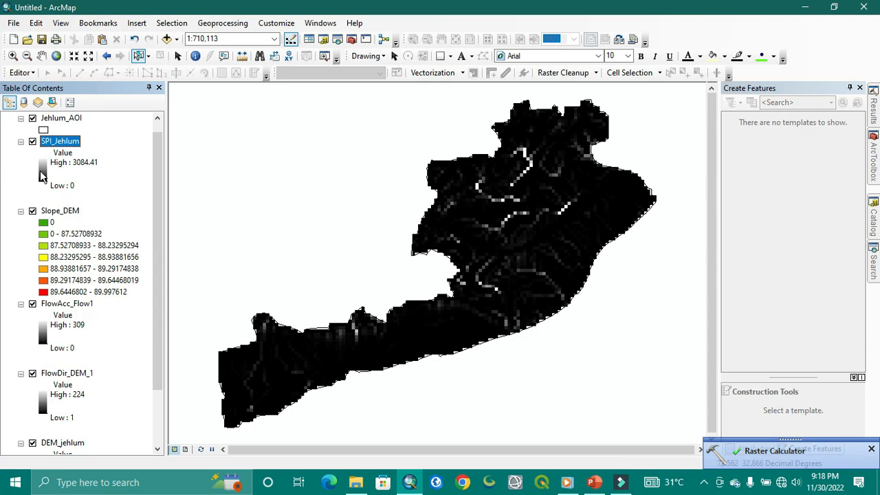
Step: Symbolize SPI_Jehlum as Classified with five classes on a green-to-red colour ramp
right_click(60, 141)
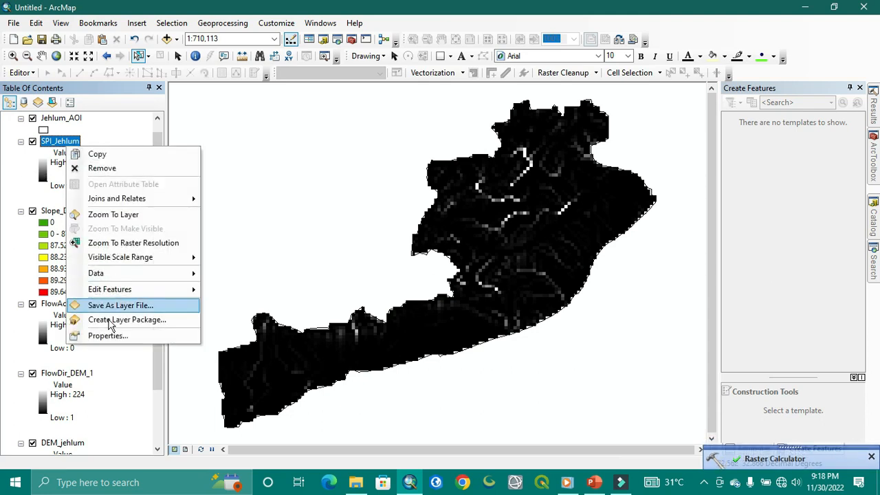
left_click(107, 336)
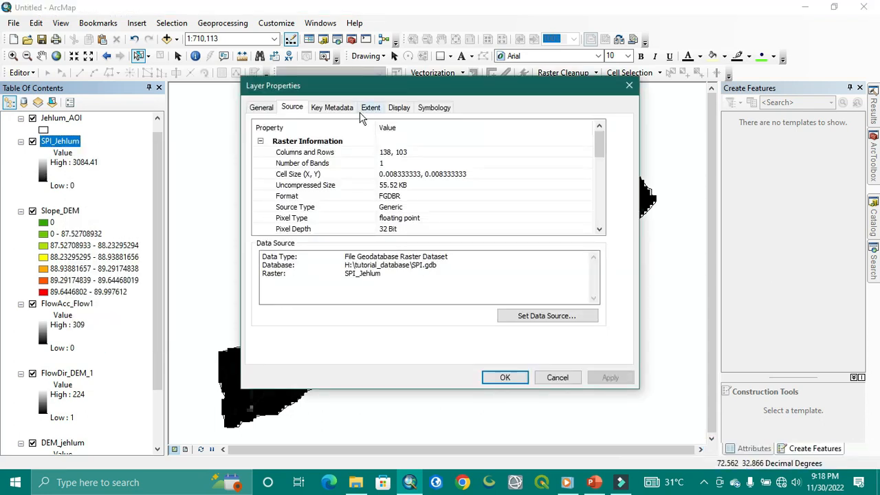
left_click(399, 107)
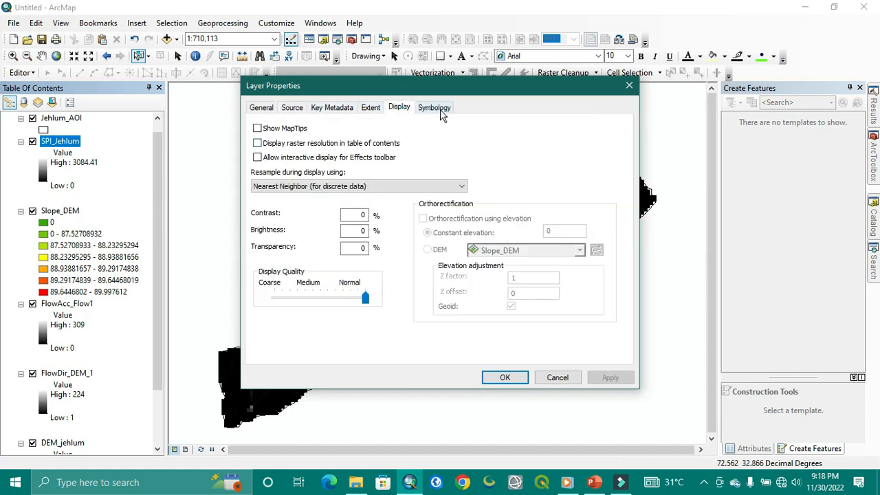
left_click(435, 108)
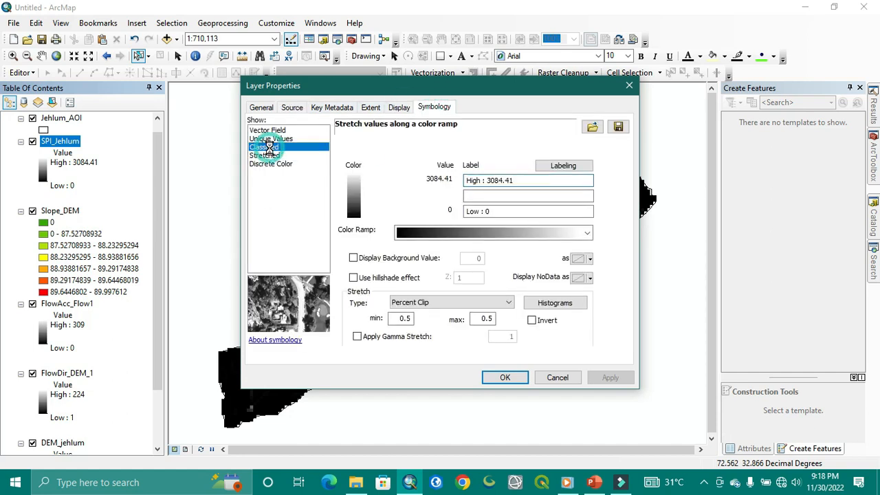
left_click(264, 146)
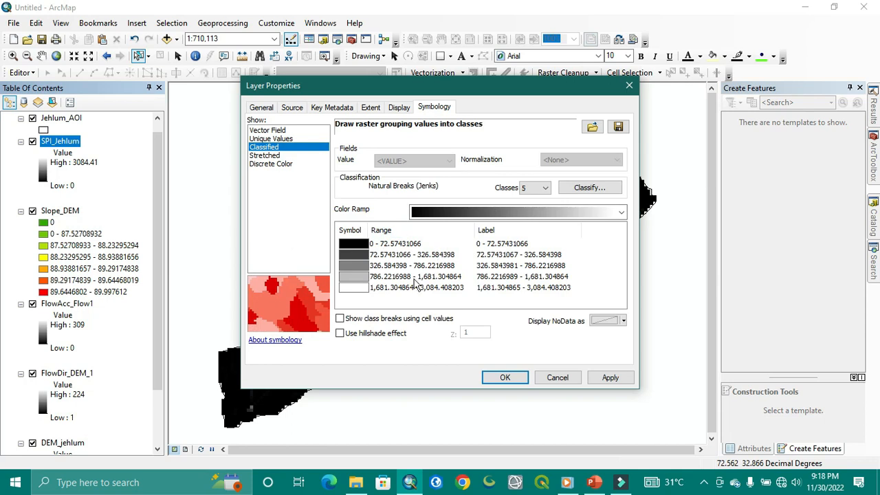
left_click(619, 212)
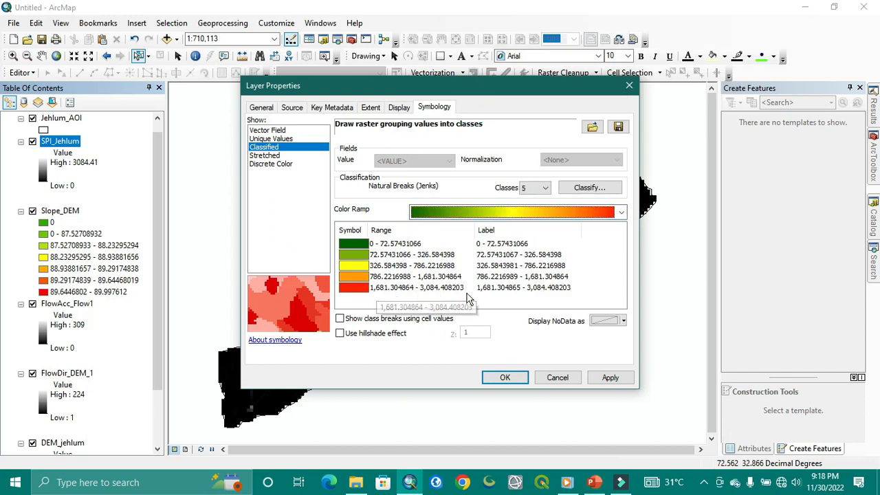
left_click(504, 377)
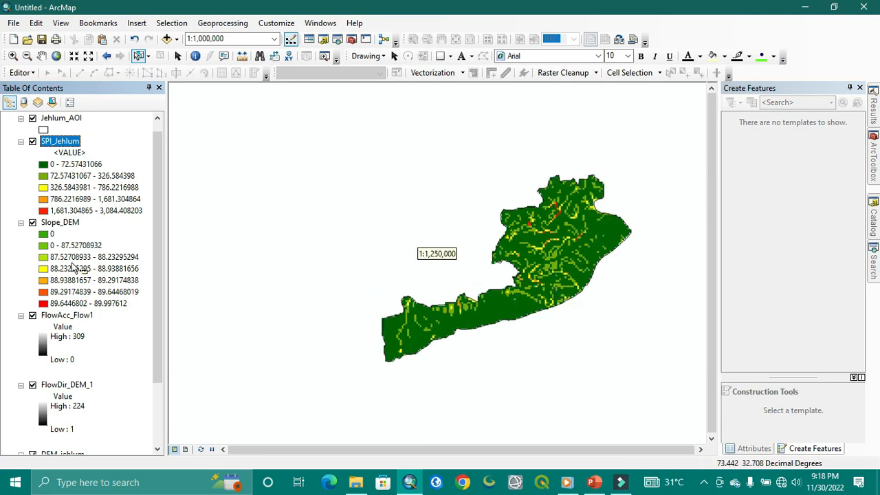
Step: Switch SPI_Jehlum to a Stretched green-to-red ramp spanning 0 to 3084.41
right_click(60, 140)
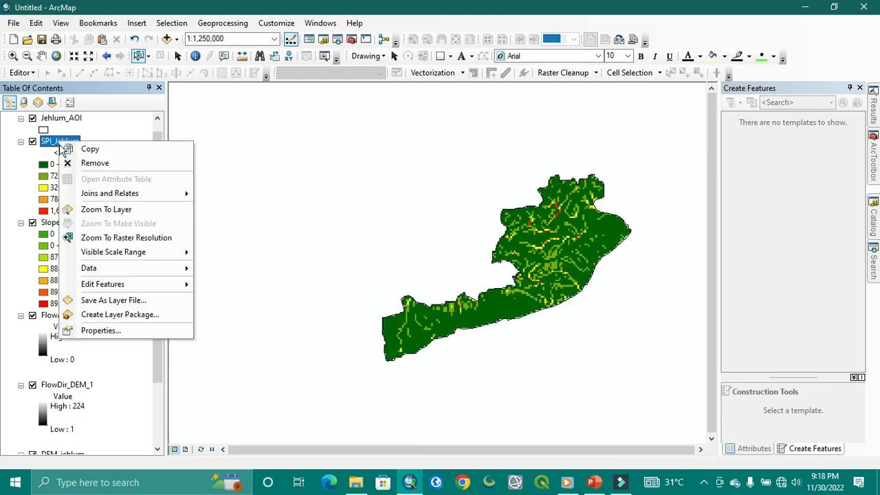
left_click(100, 330)
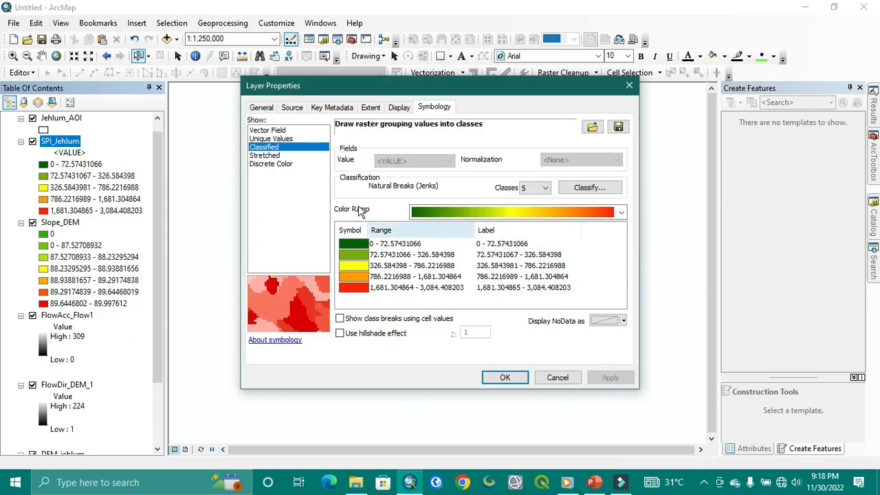
left_click(264, 155)
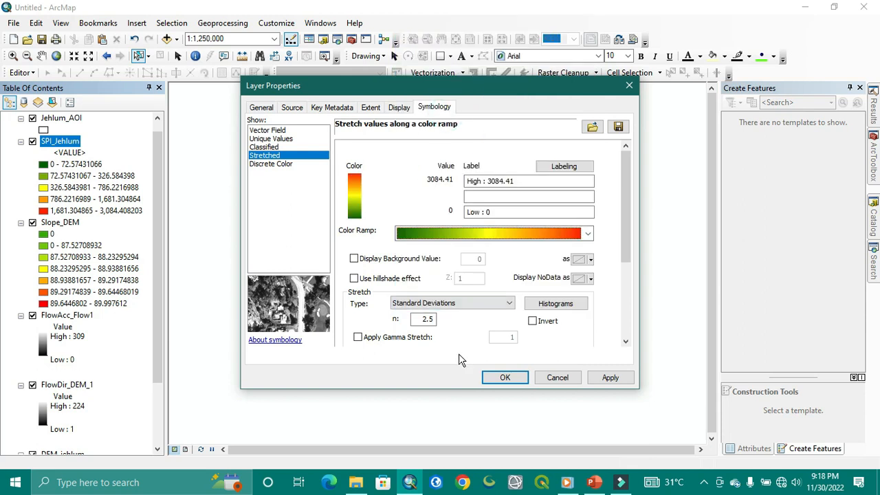
left_click(504, 377)
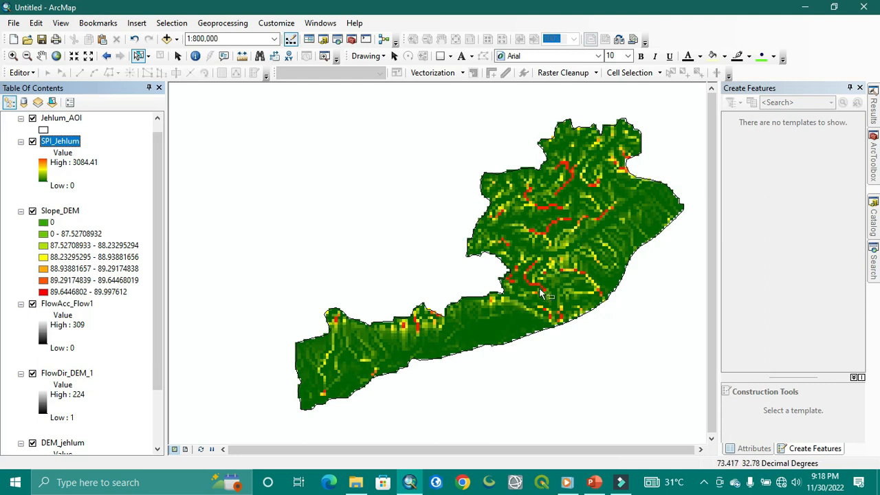
scroll("down", 3)
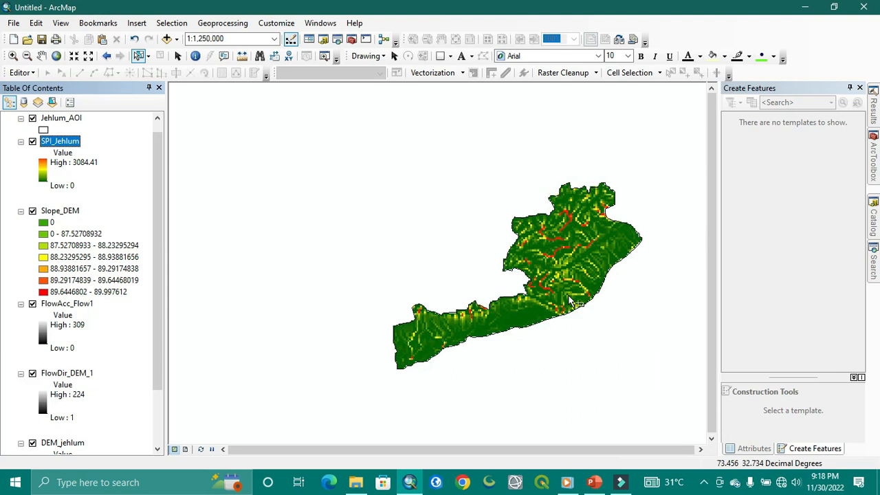
mouse_move(474, 297)
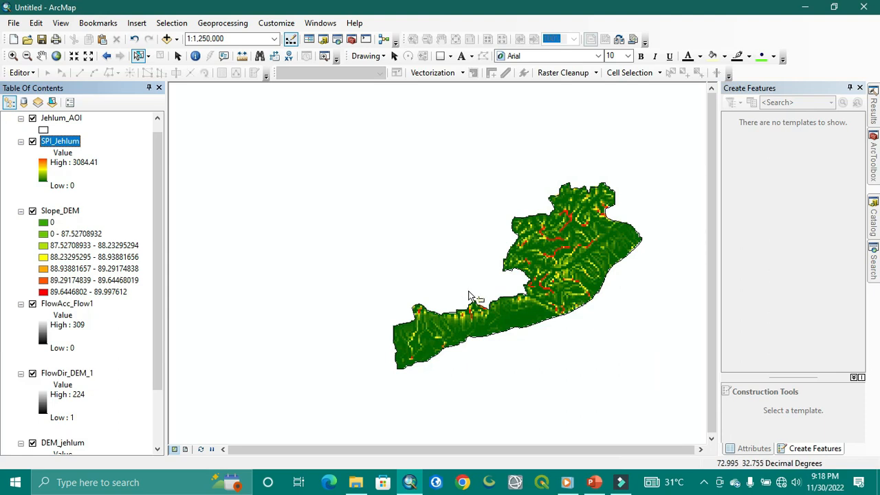